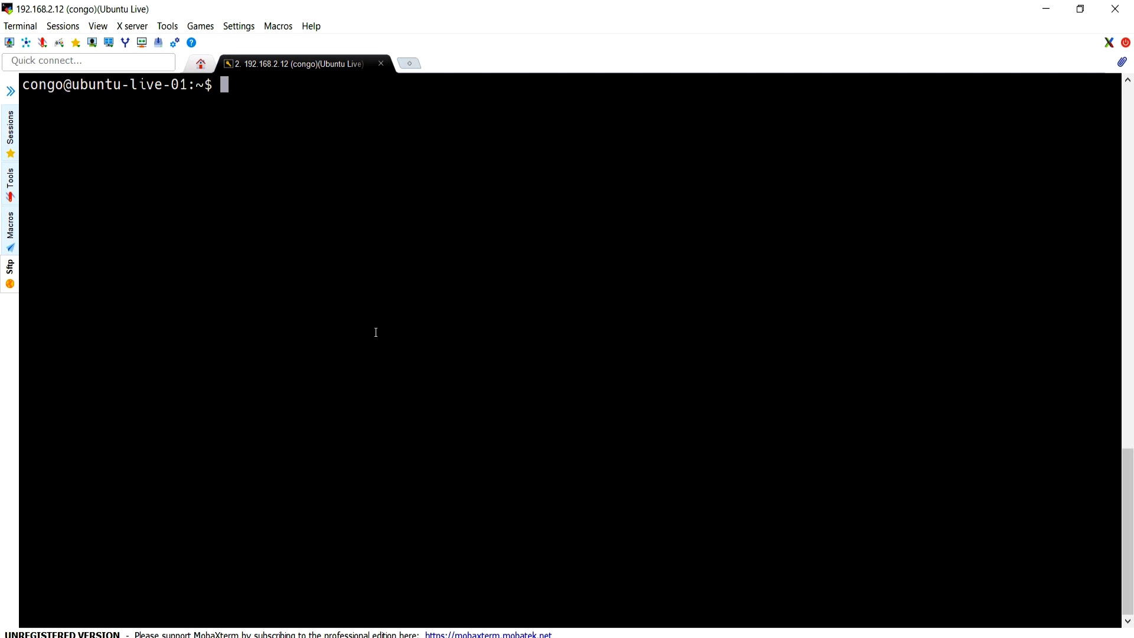
Run git clone of skumar0710/test2.git and enter the GitHub username at the prompt
type("git clone https://github.com/skumar0710/test2.git")
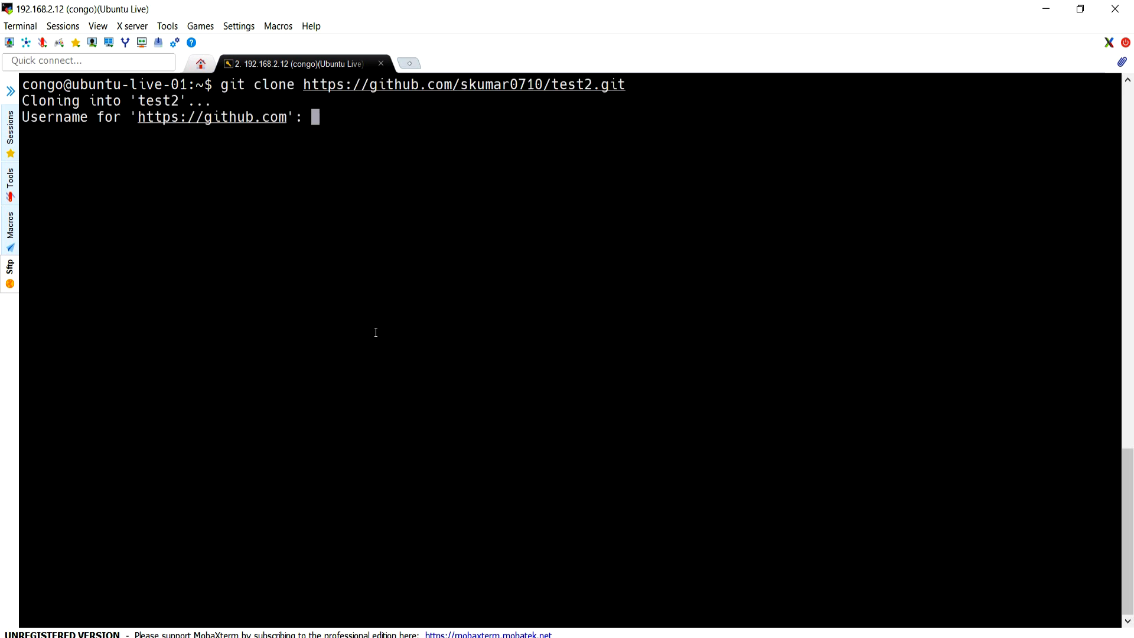
type("skumar07")
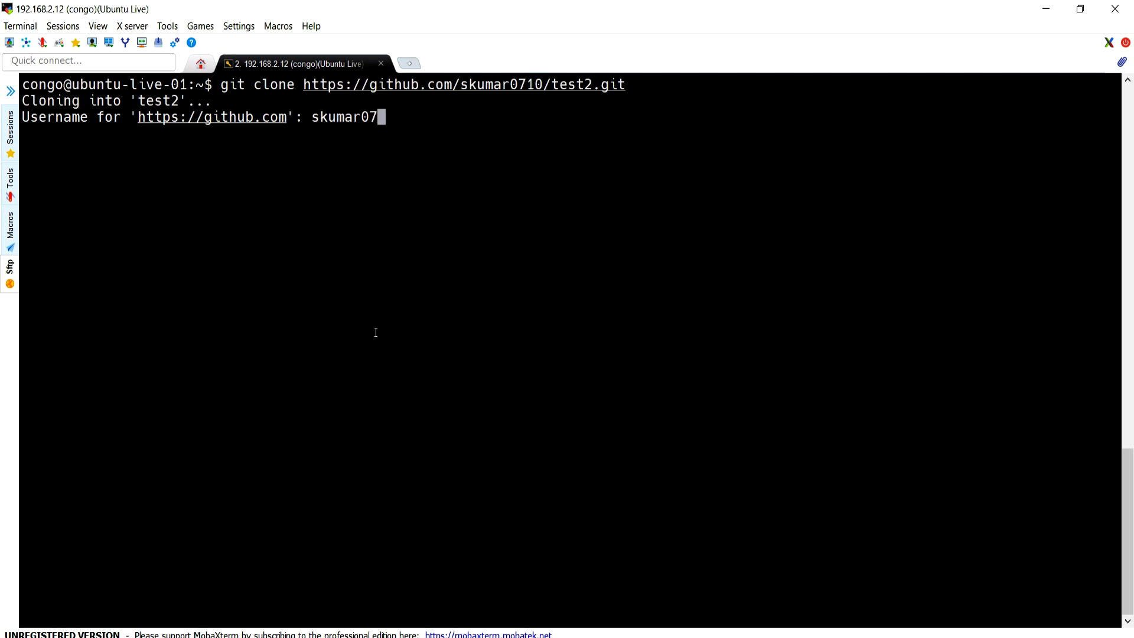
key("Return")
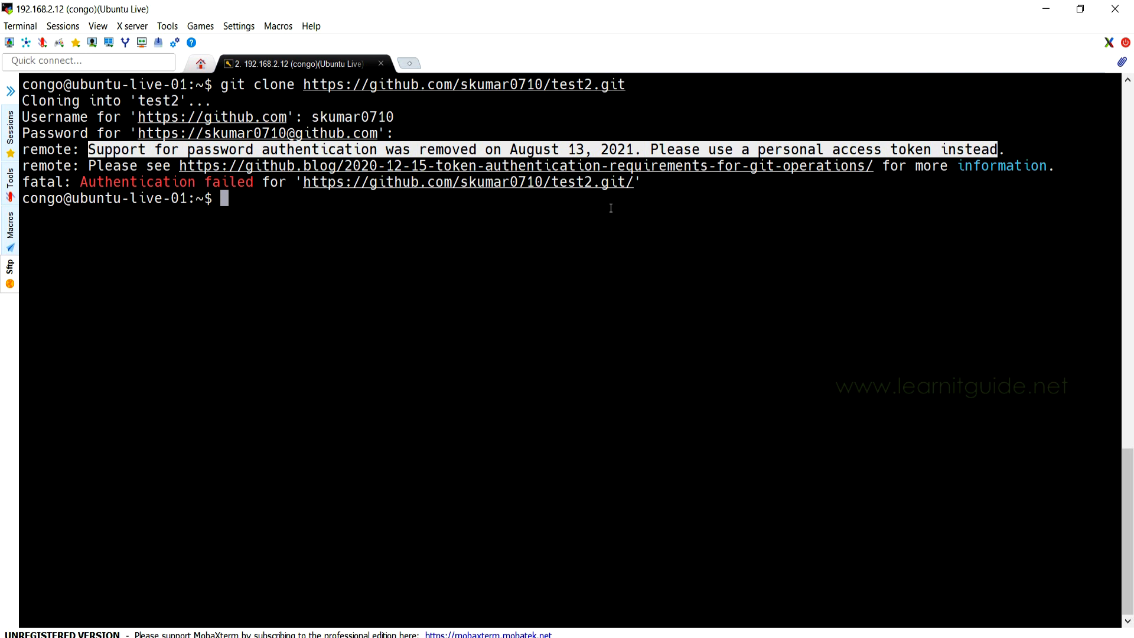
mouse_move(580, 206)
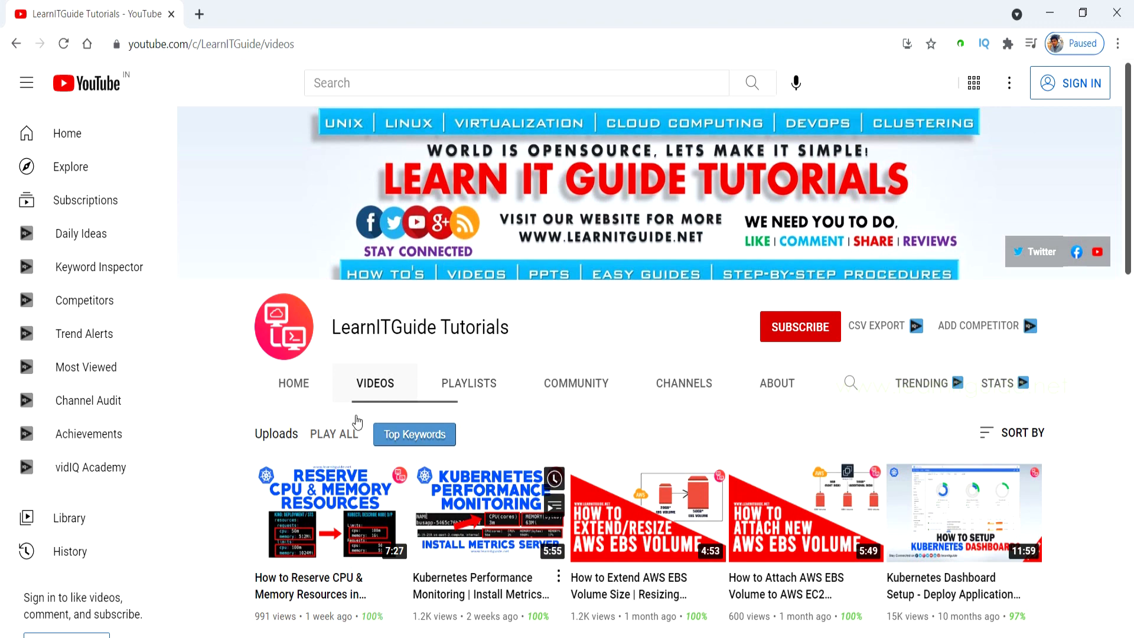
scroll("down", 3)
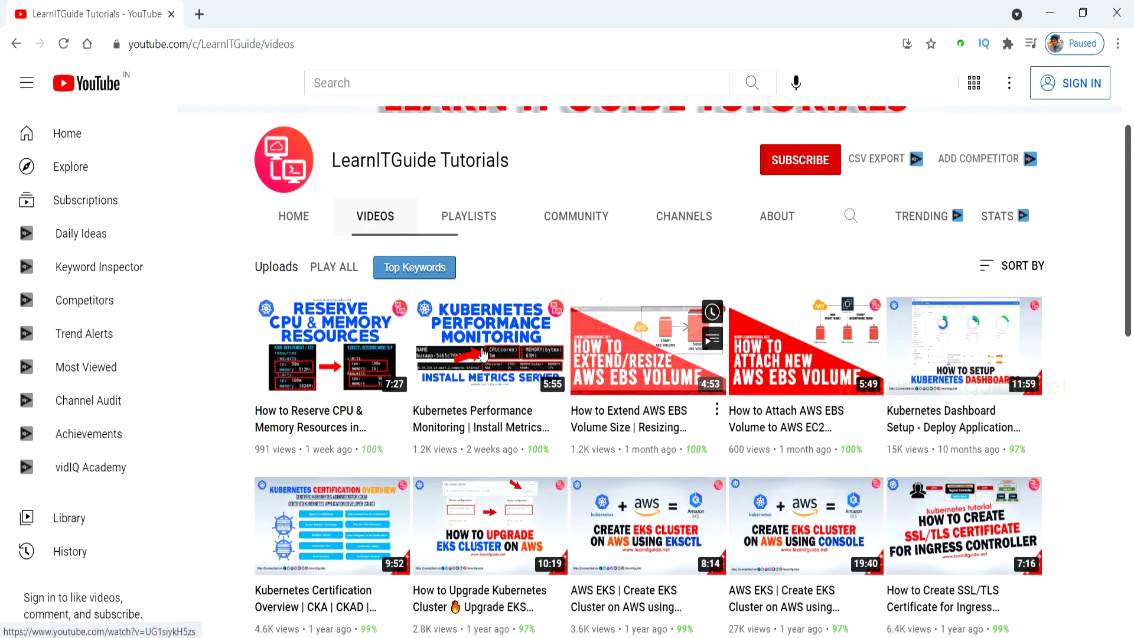
scroll("down", 3)
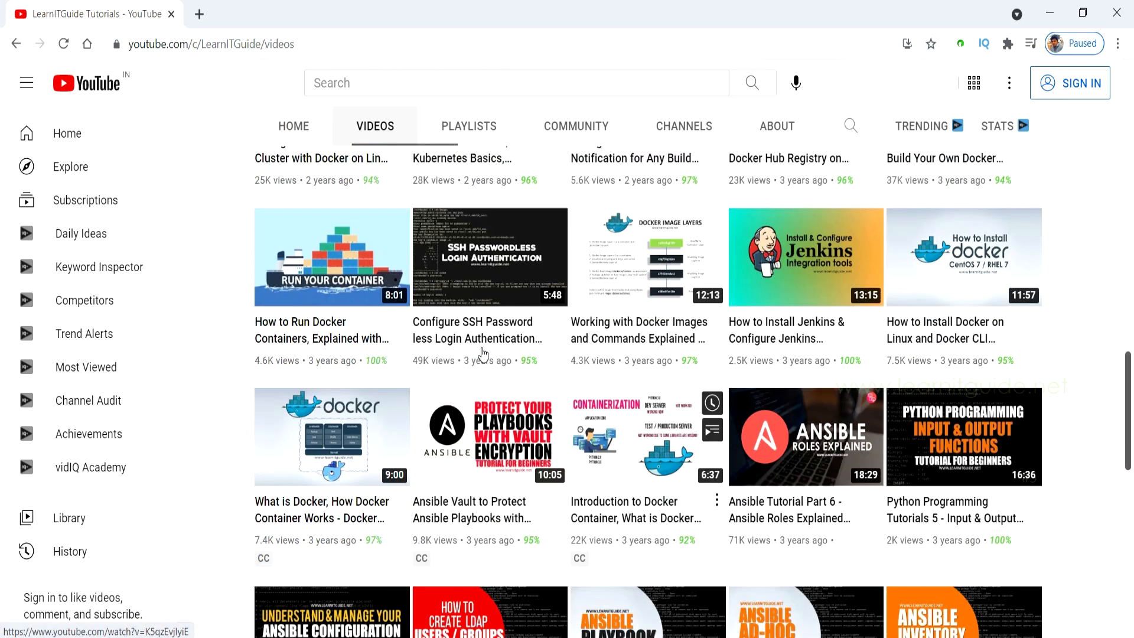
scroll("down", 3)
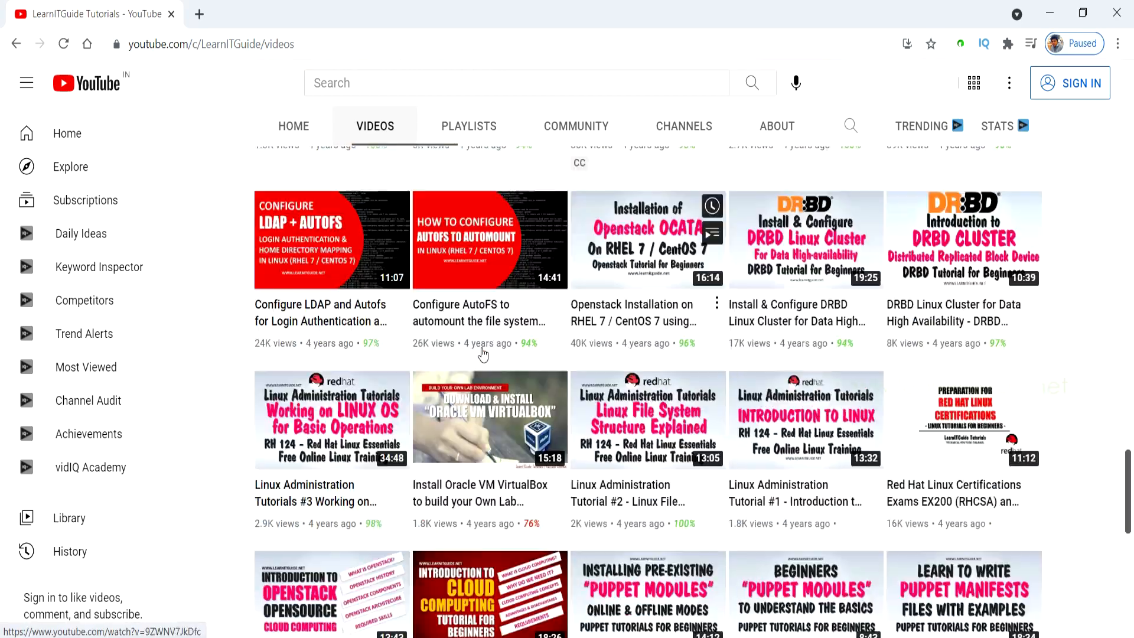
scroll("down", 3)
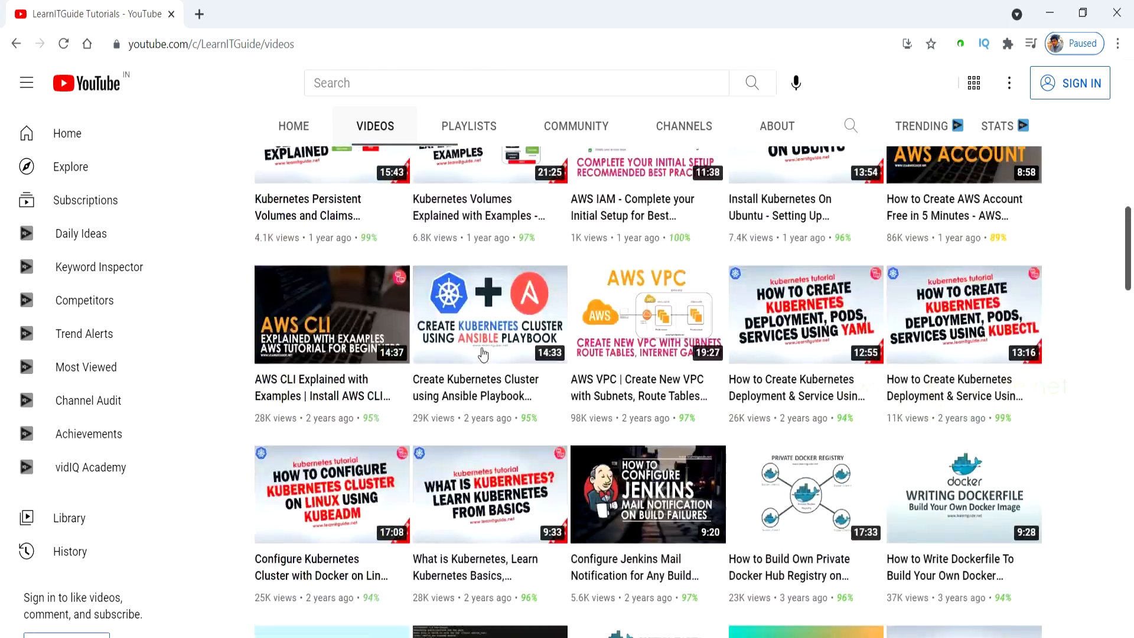
scroll("up", 3)
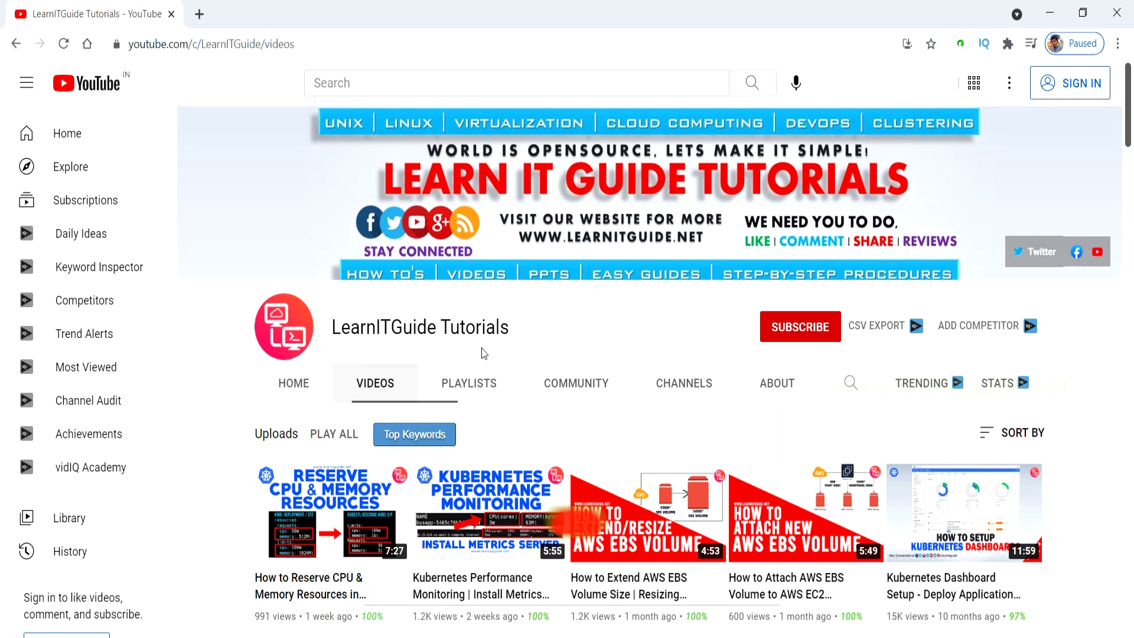
scroll("down", 3)
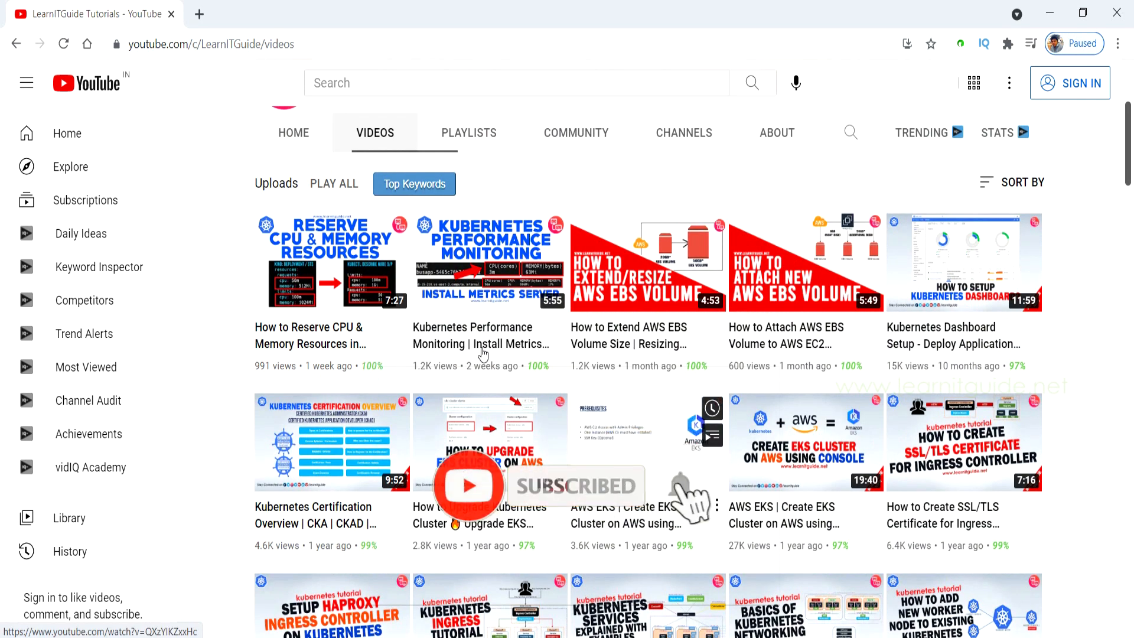
left_click(680, 484)
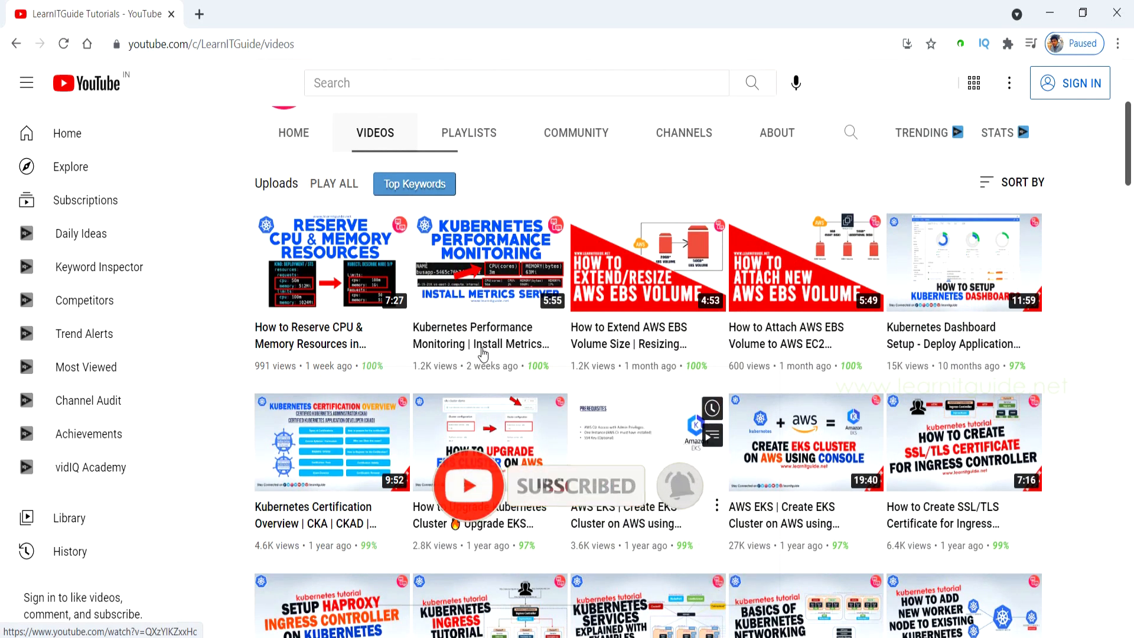
scroll("down", 3)
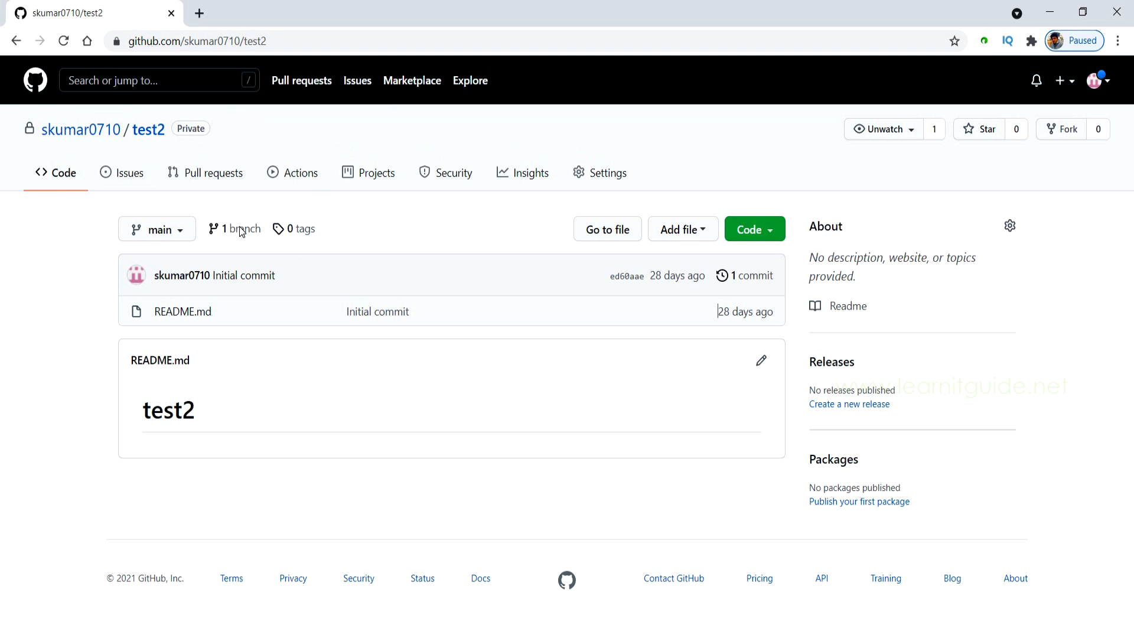
mouse_move(340, 234)
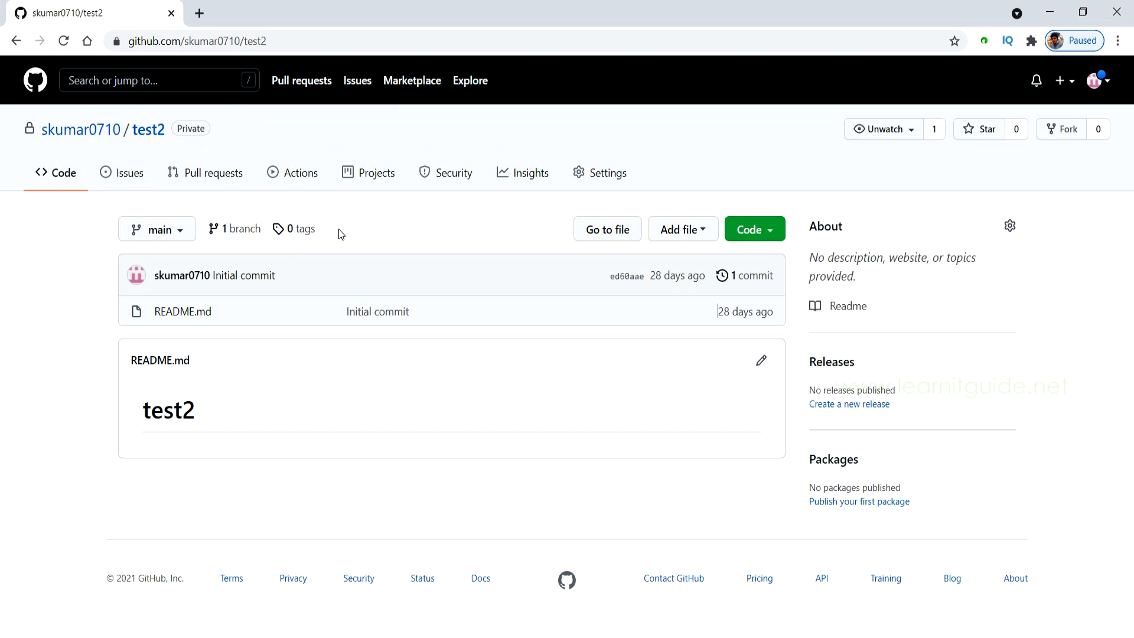
Go from the avatar menu to account Settings and choose Developer settings in the sidebar
left_click(1096, 80)
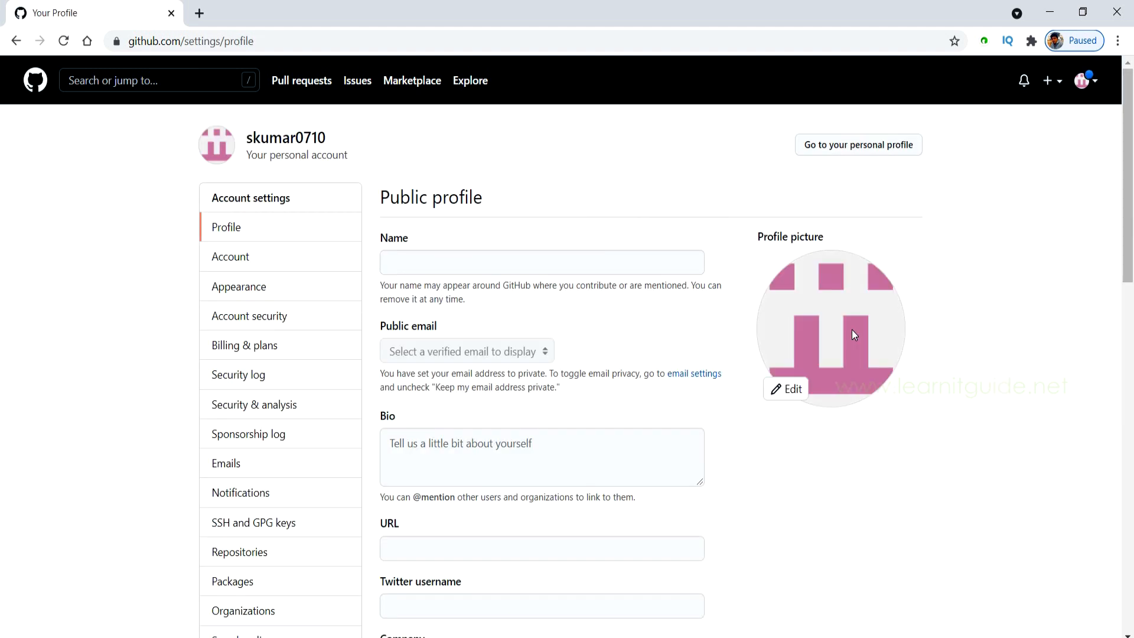
scroll("down", 3)
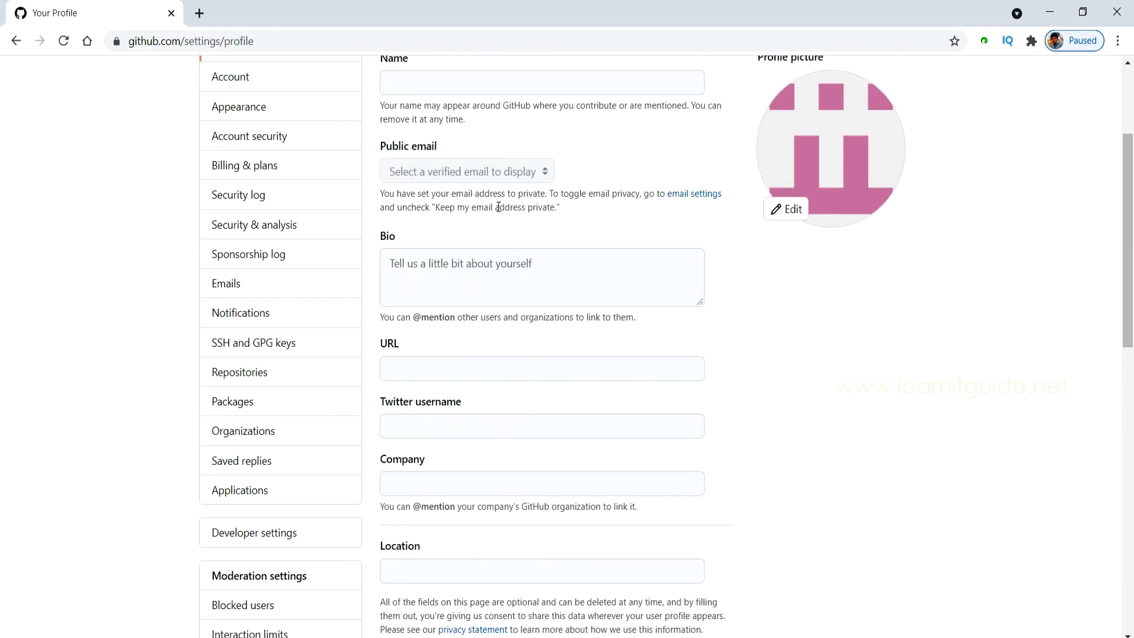
scroll("down", 3)
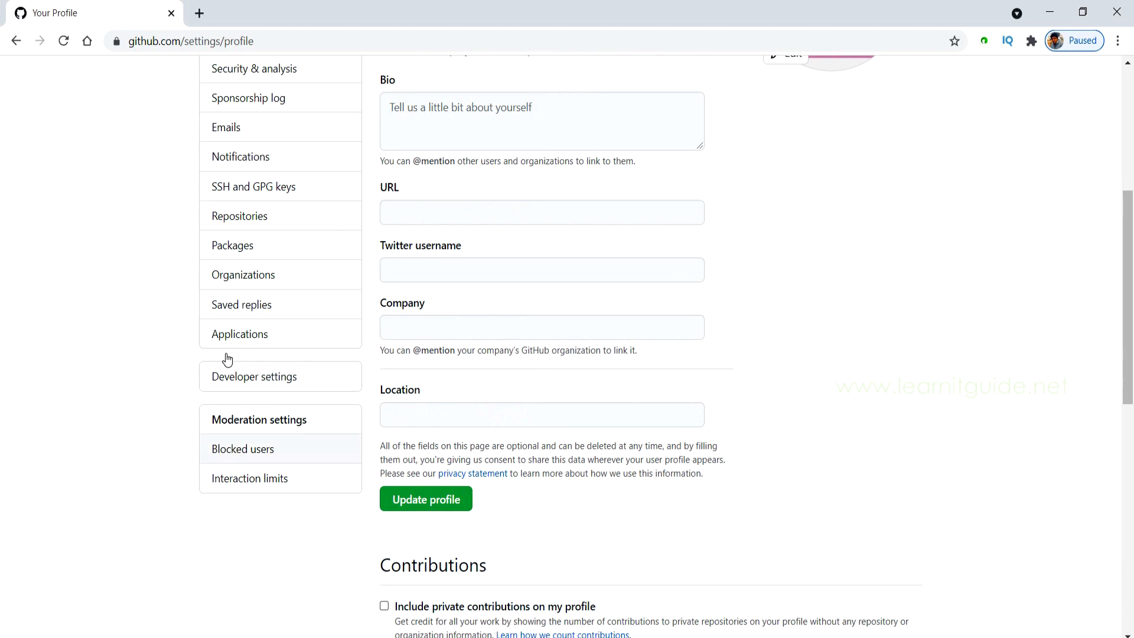
left_click(241, 305)
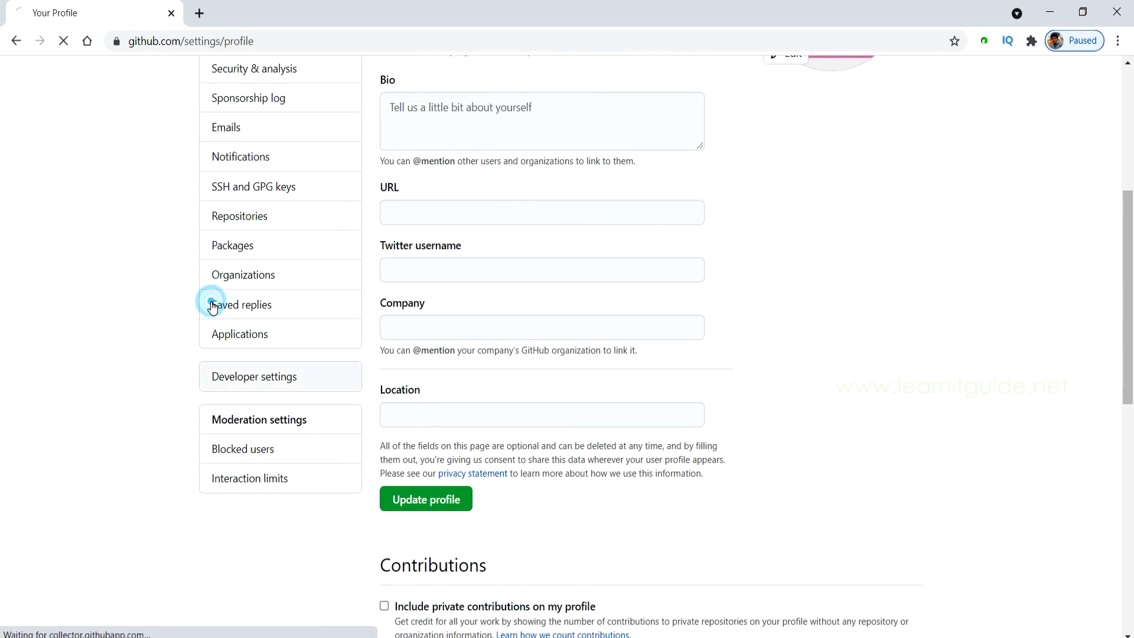
Show the Personal access tokens page, note that tokens replace passwords, and start Generate new token
left_click(254, 375)
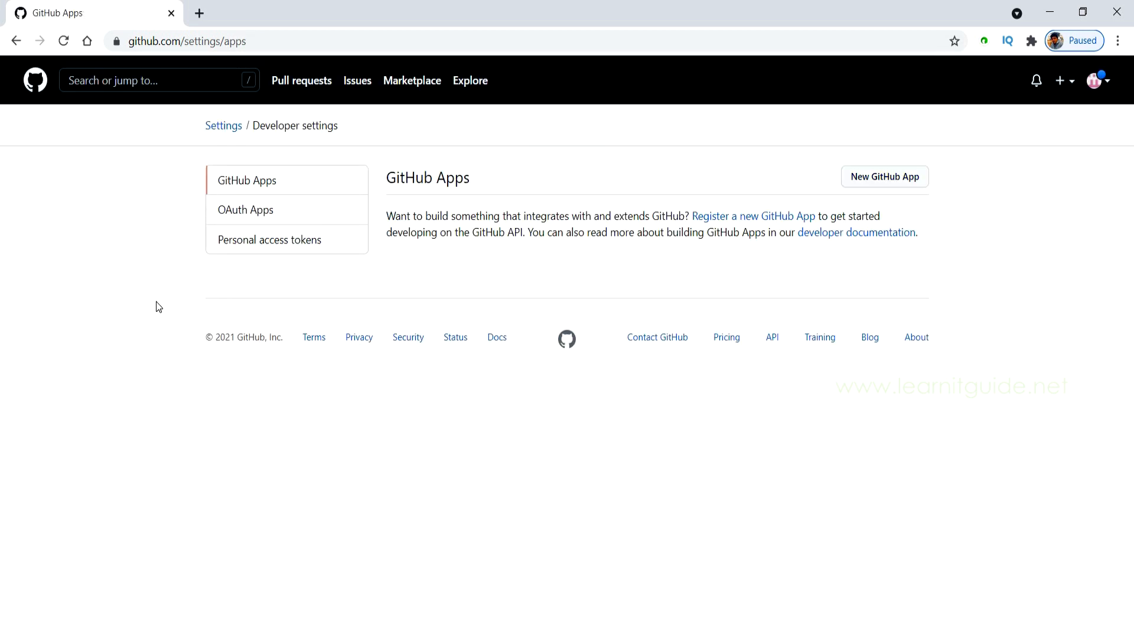
mouse_move(628, 183)
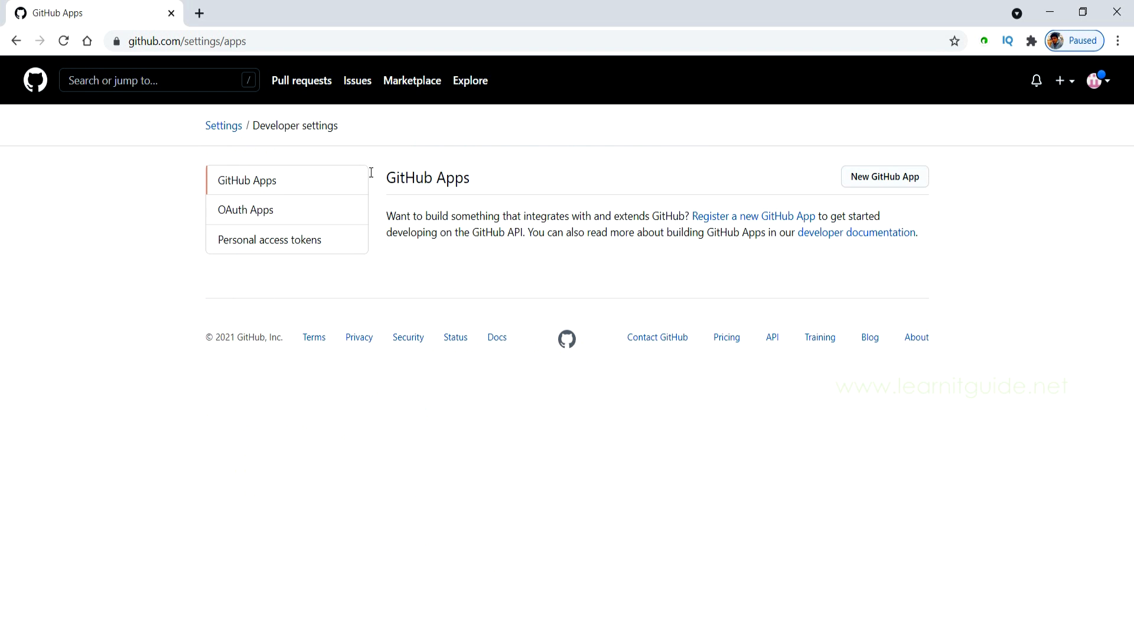
mouse_move(432, 173)
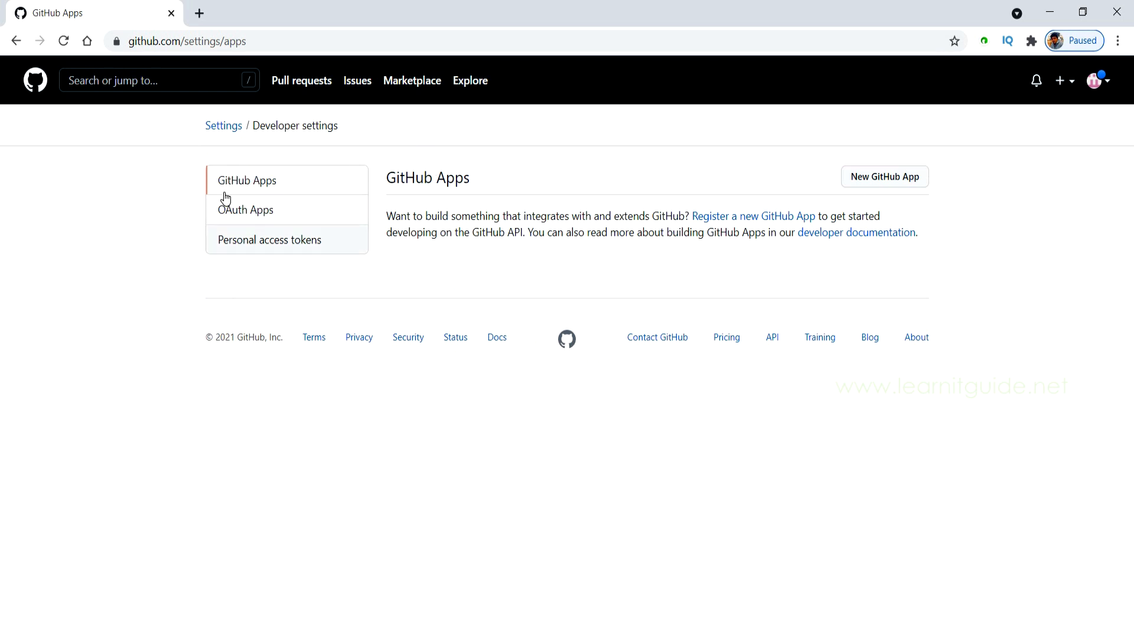
left_click(269, 239)
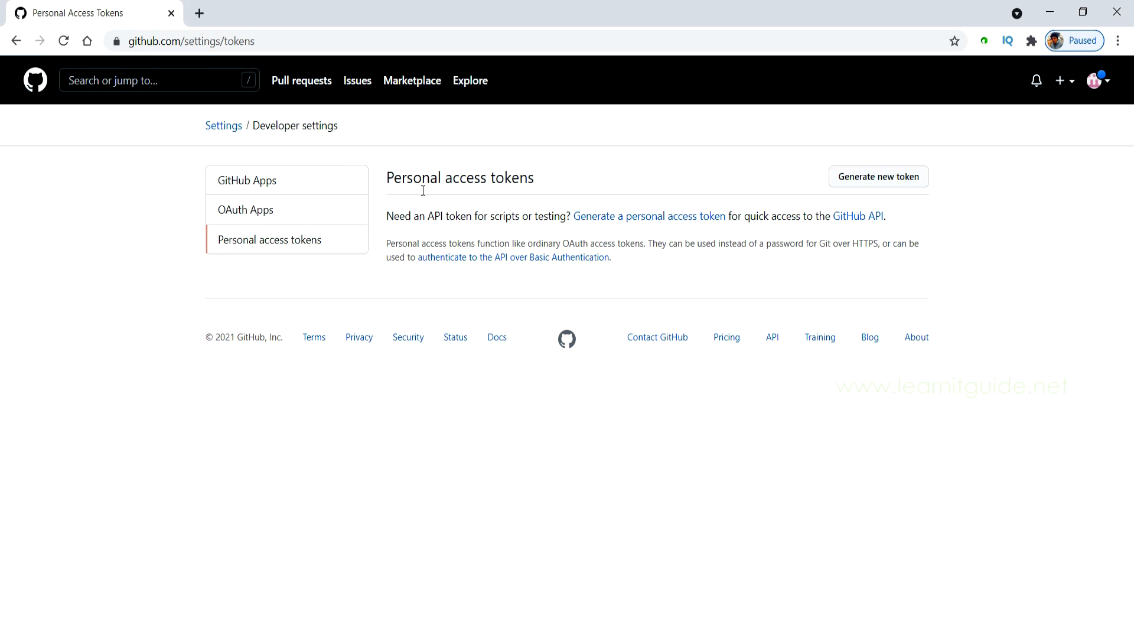
left_click_drag(405, 215, 484, 215)
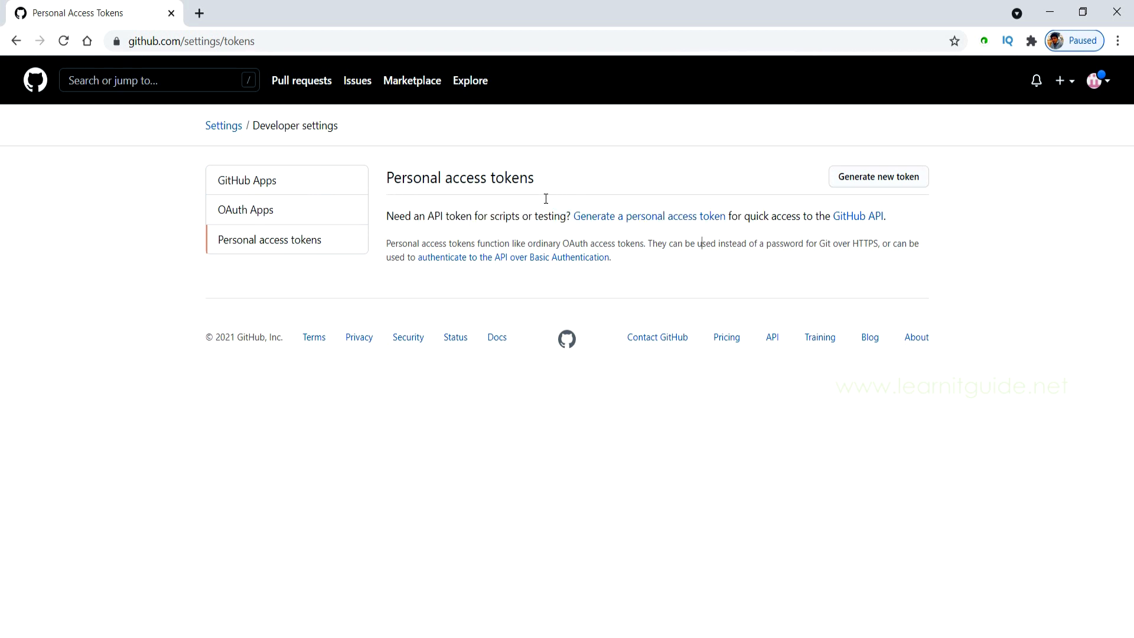
left_click_drag(675, 243, 877, 243)
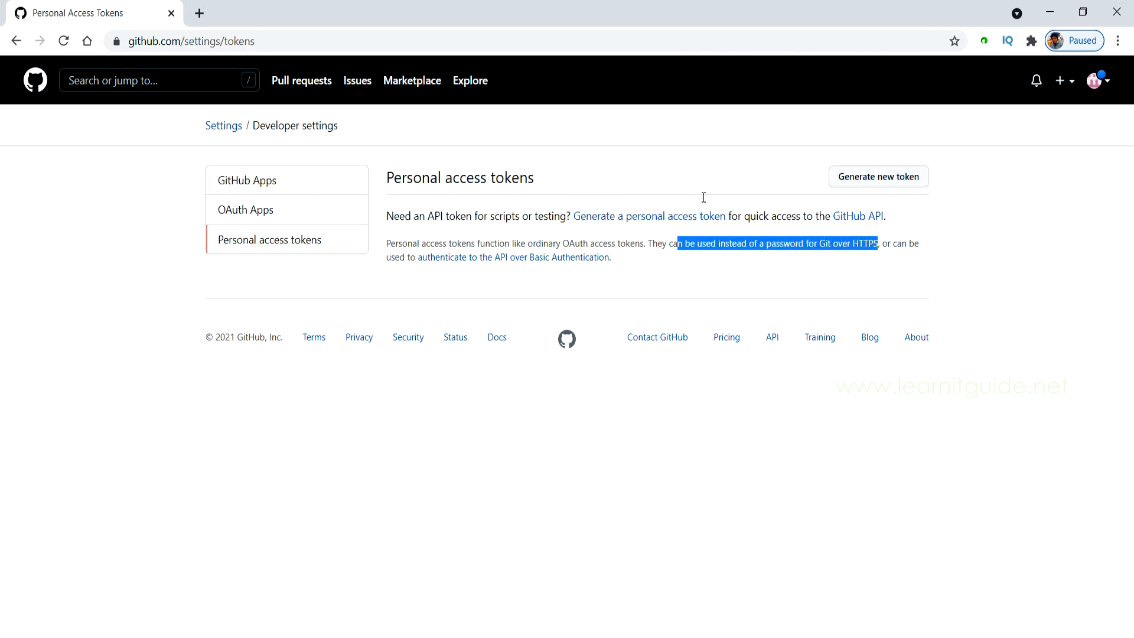
mouse_move(514, 257)
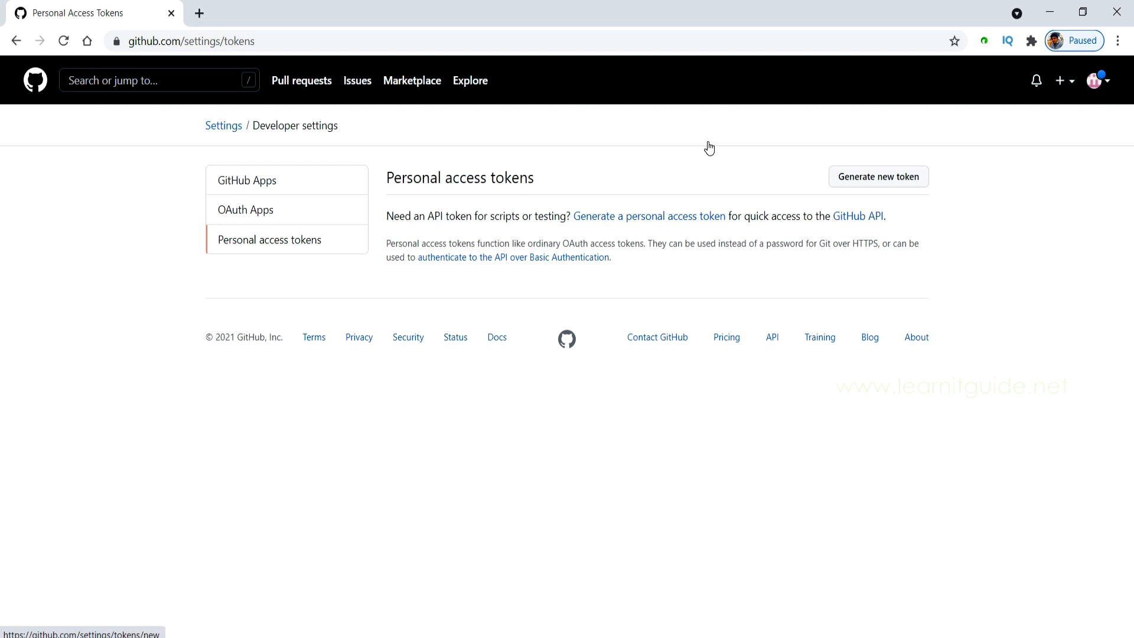
left_click(709, 142)
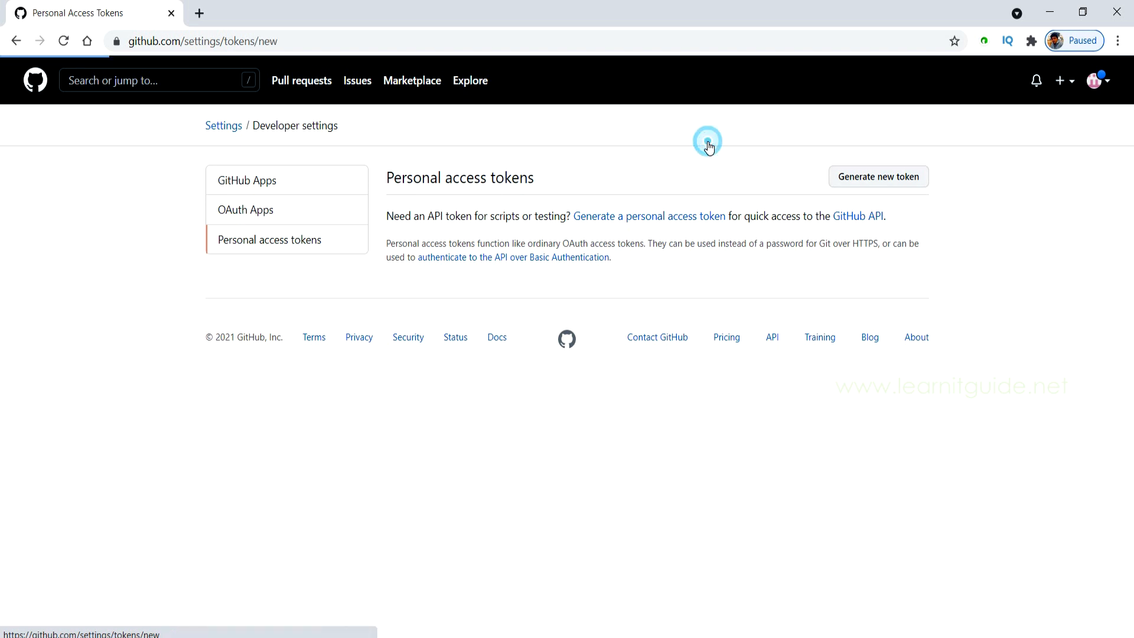
Name the new token skumardemo and set its expiration to No expiration
left_click(877, 176)
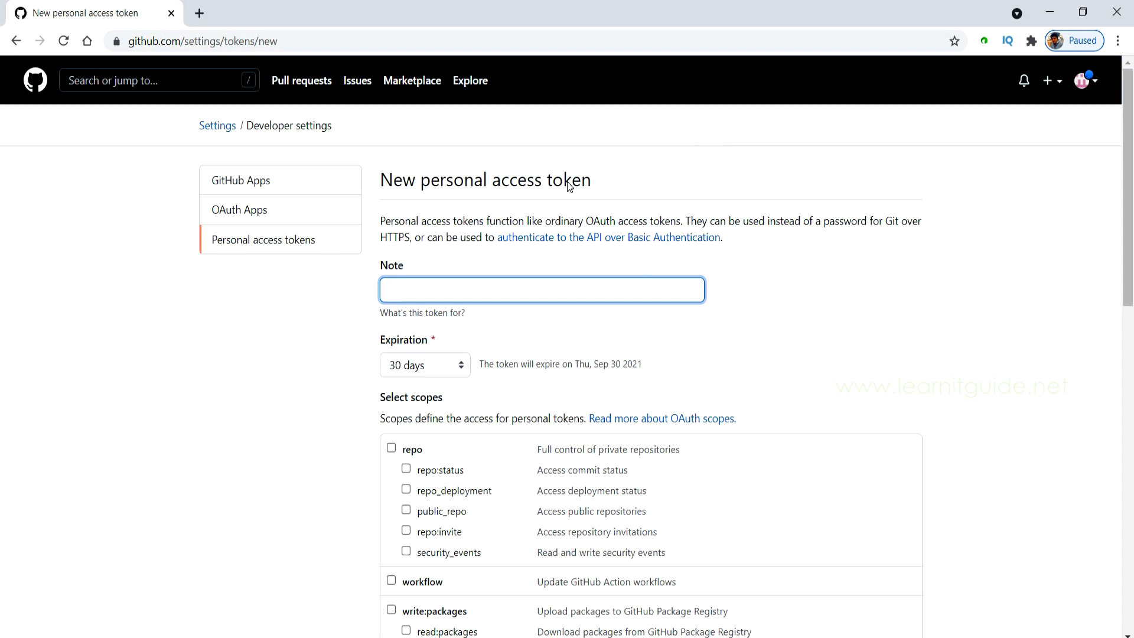
mouse_move(462, 224)
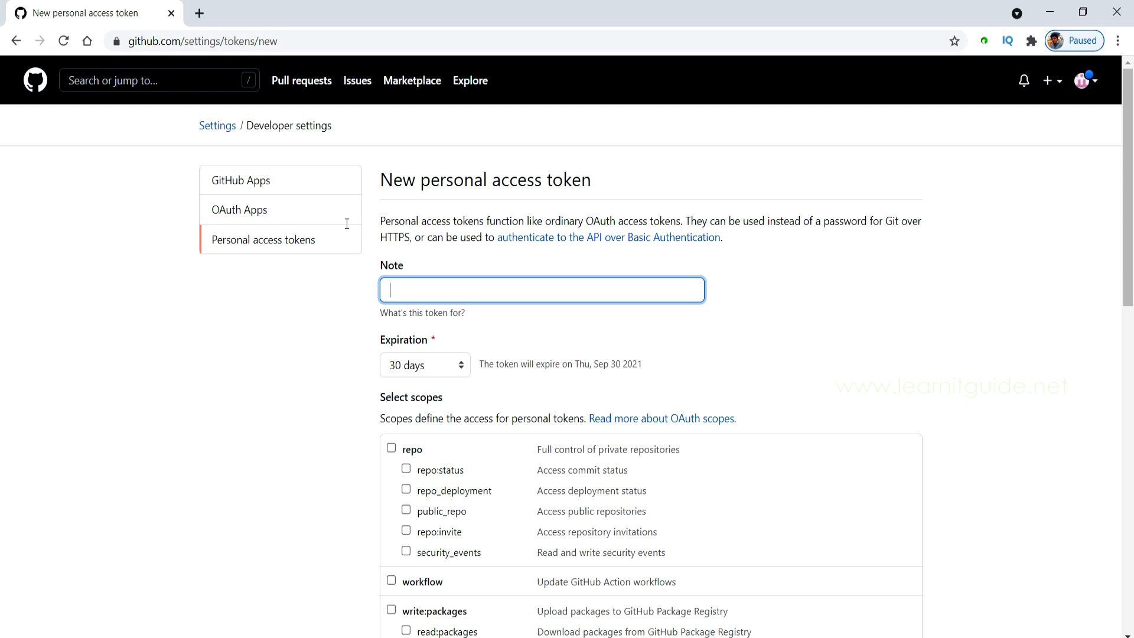
type("skumardemo")
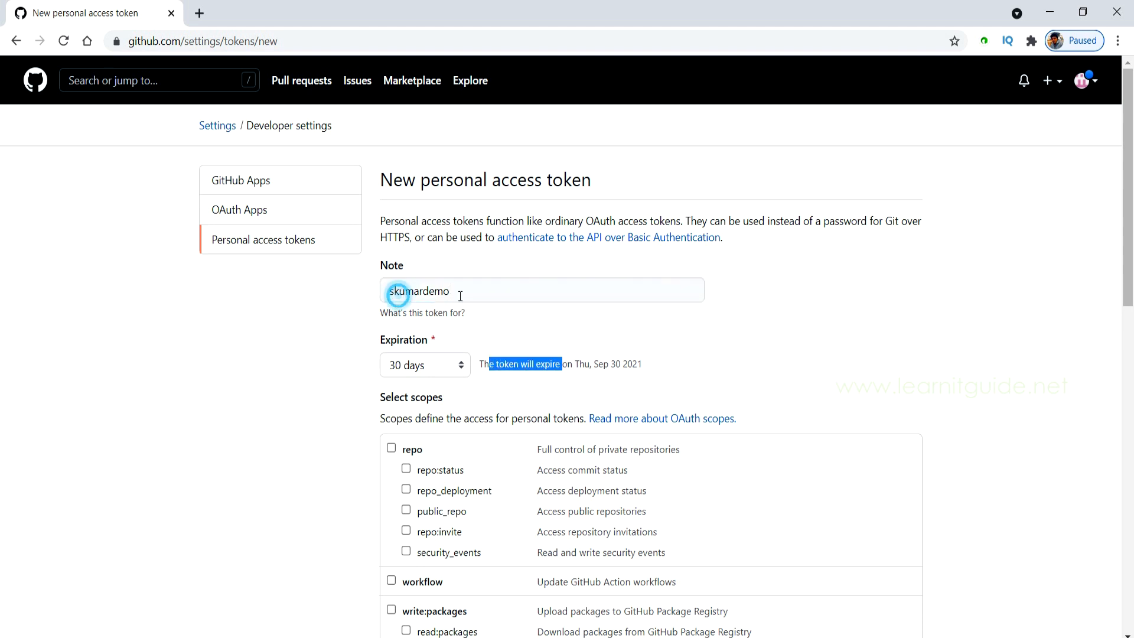
left_click(424, 364)
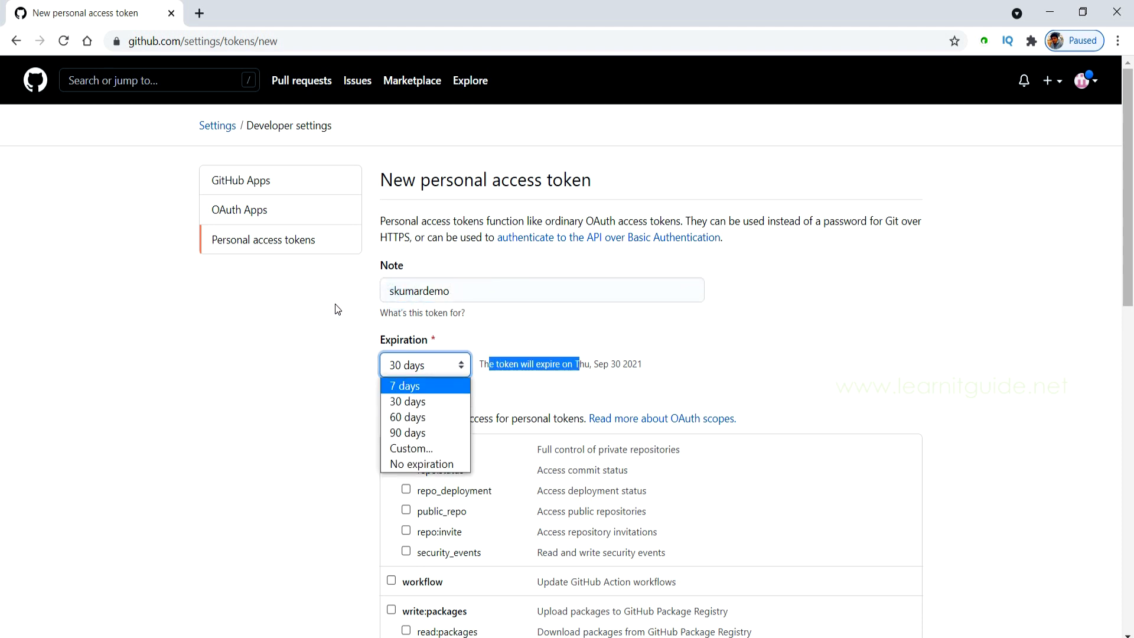
mouse_move(407, 432)
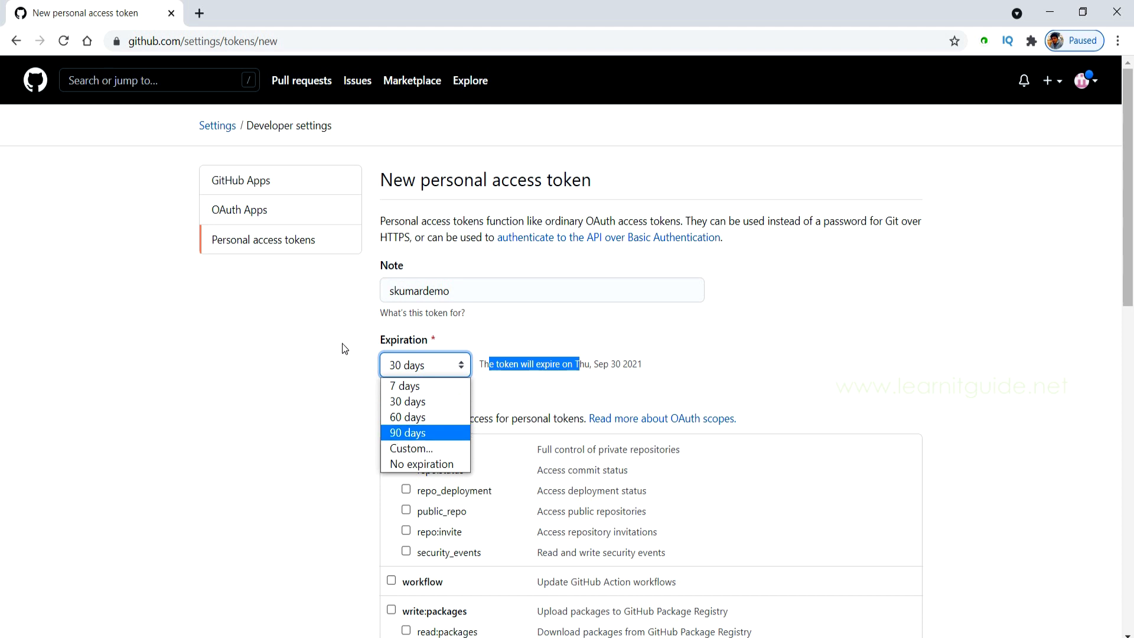
mouse_move(410, 449)
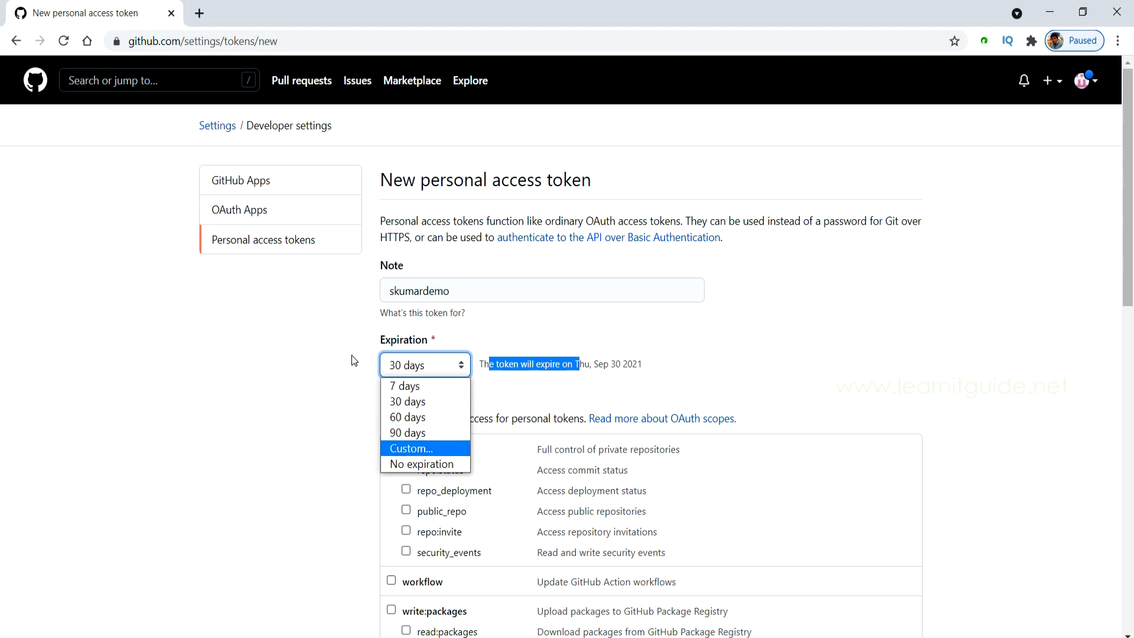
mouse_move(343, 371)
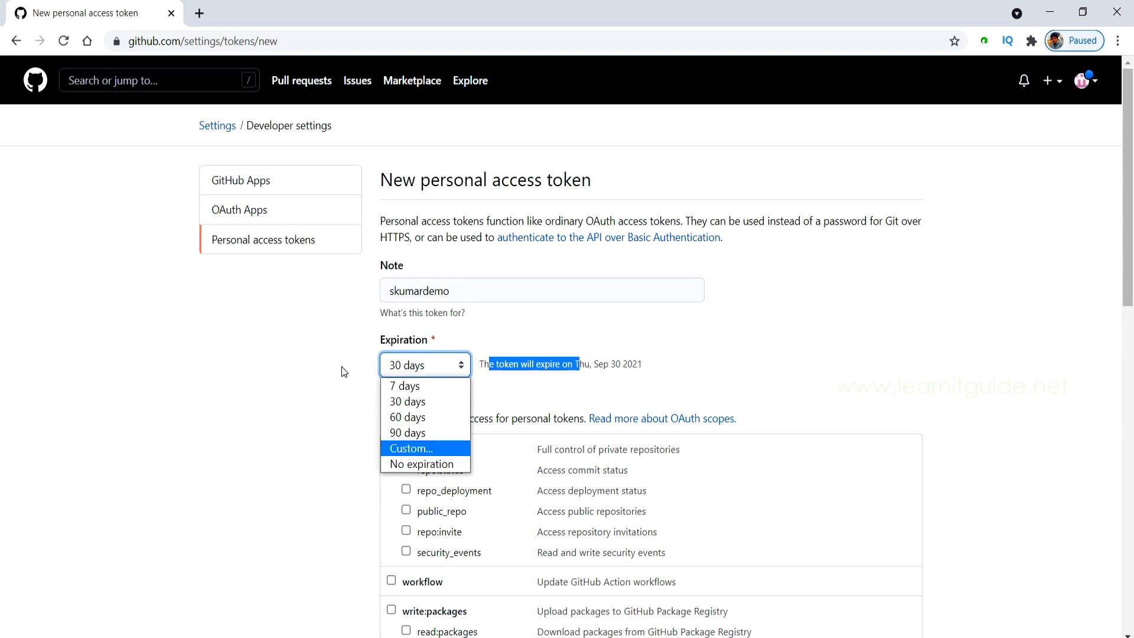
left_click(424, 463)
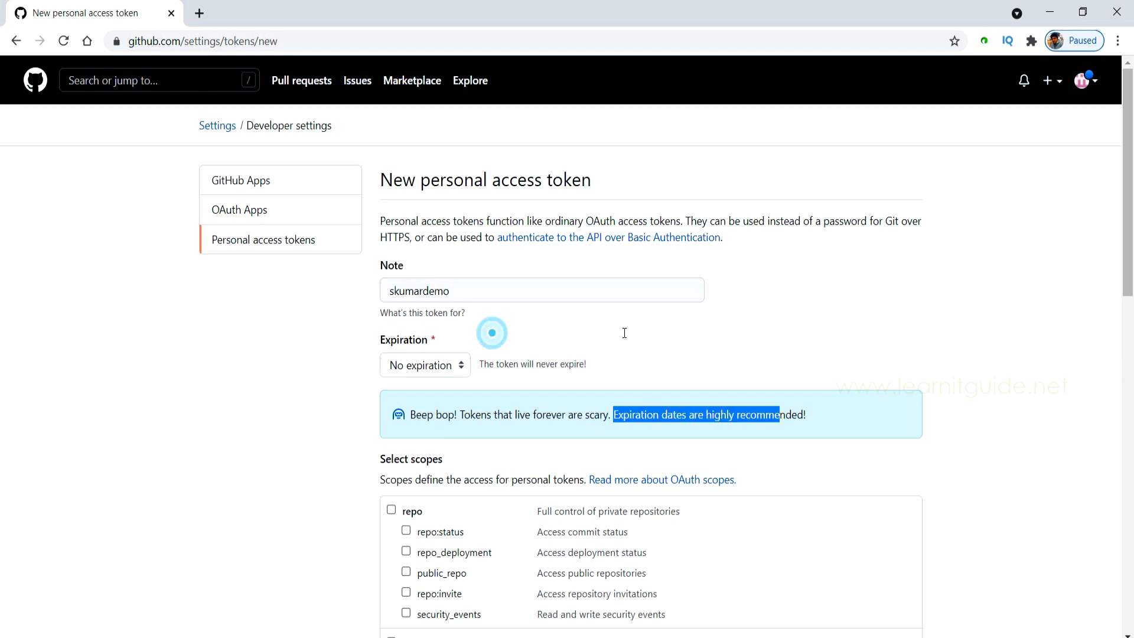
Try the 30 days expiration, then settle back on No expiration for the token
left_click(424, 364)
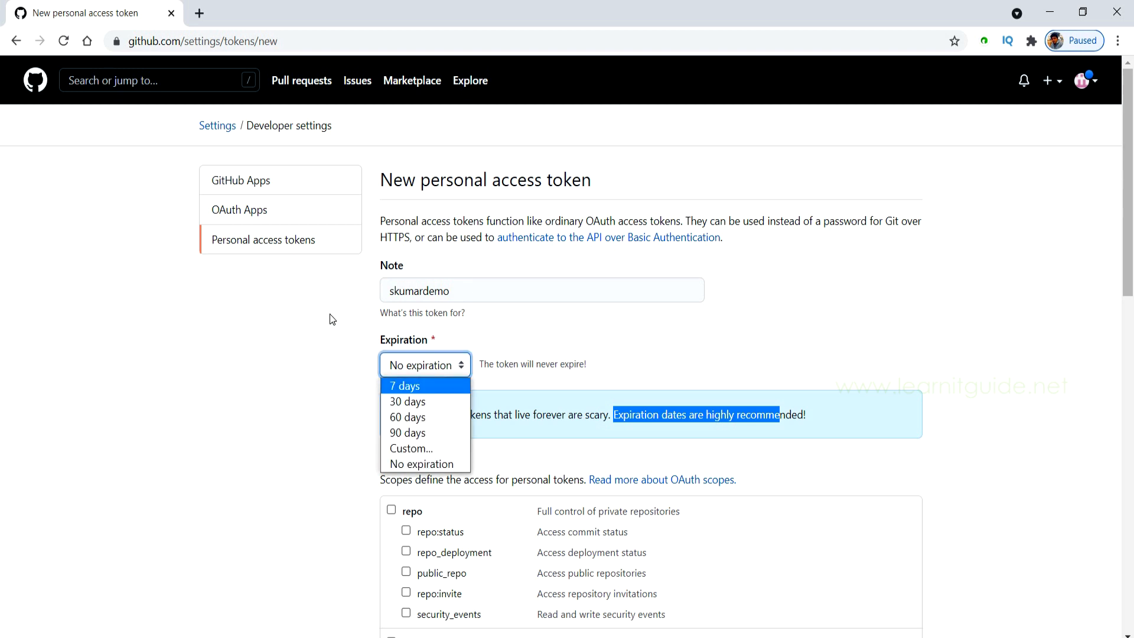
left_click(407, 401)
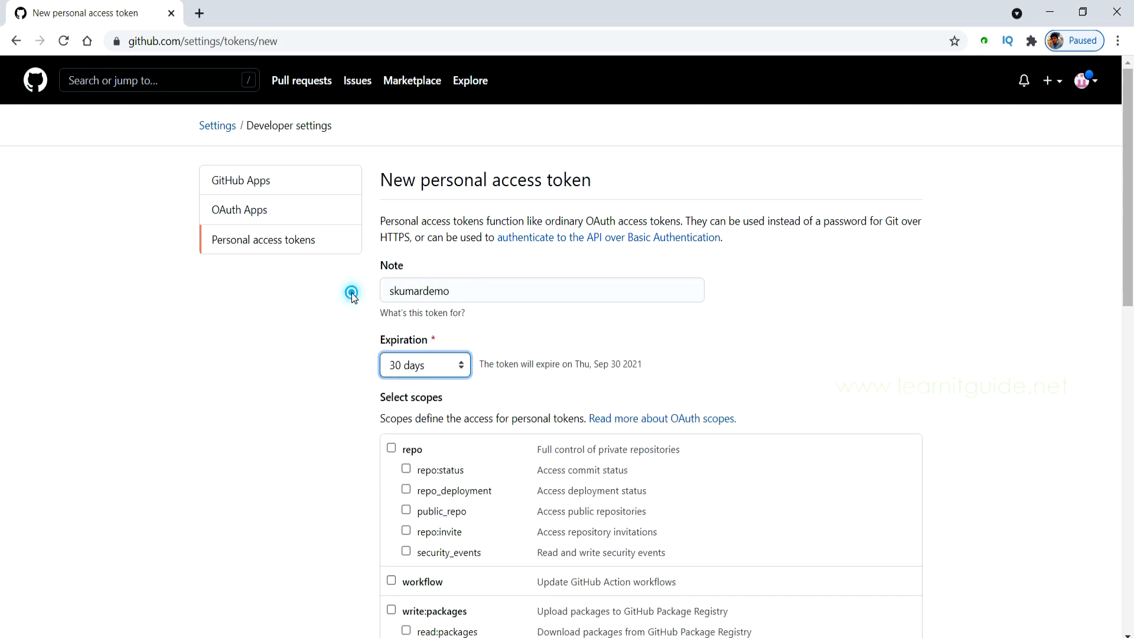
left_click(424, 364)
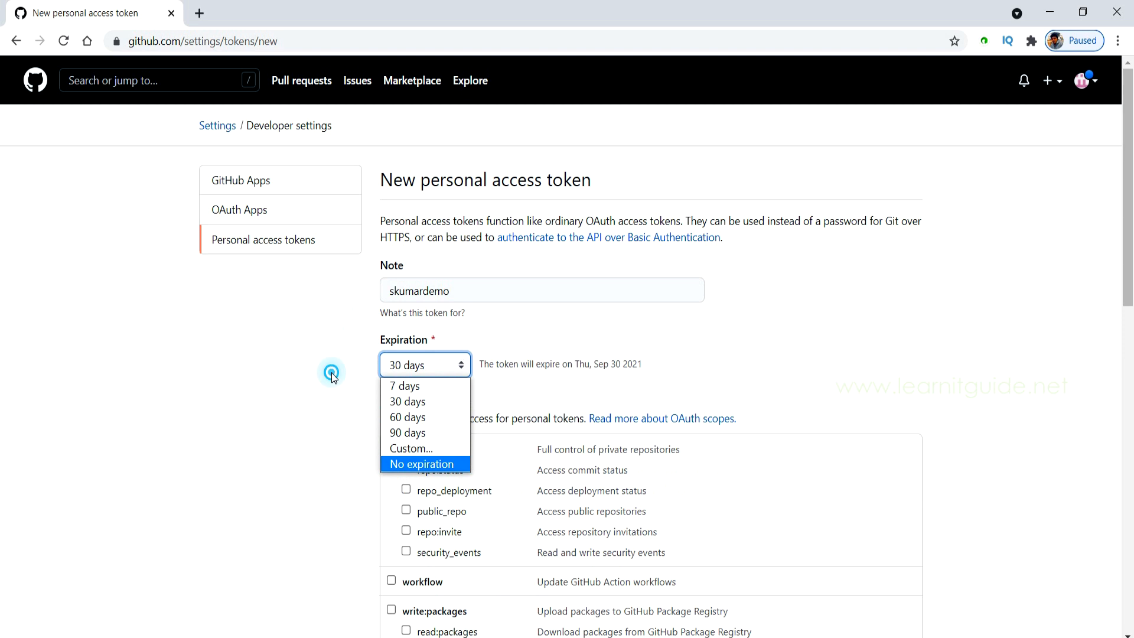
left_click(422, 463)
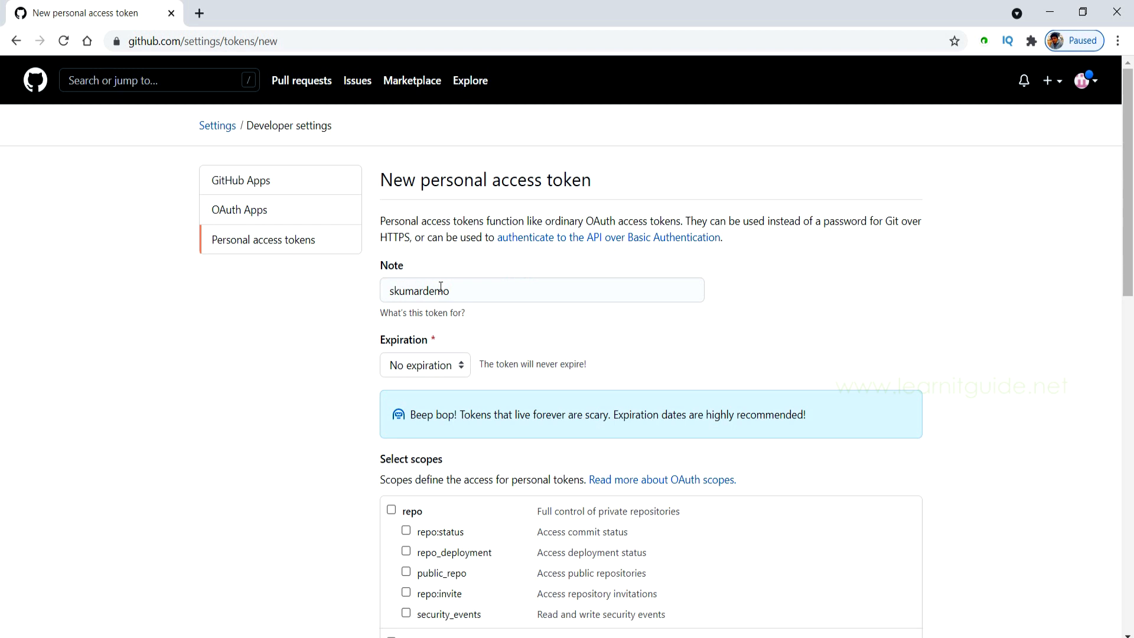
Tick the repo, workflow, packages and admin scopes in the Select scopes list
scroll("down", 3)
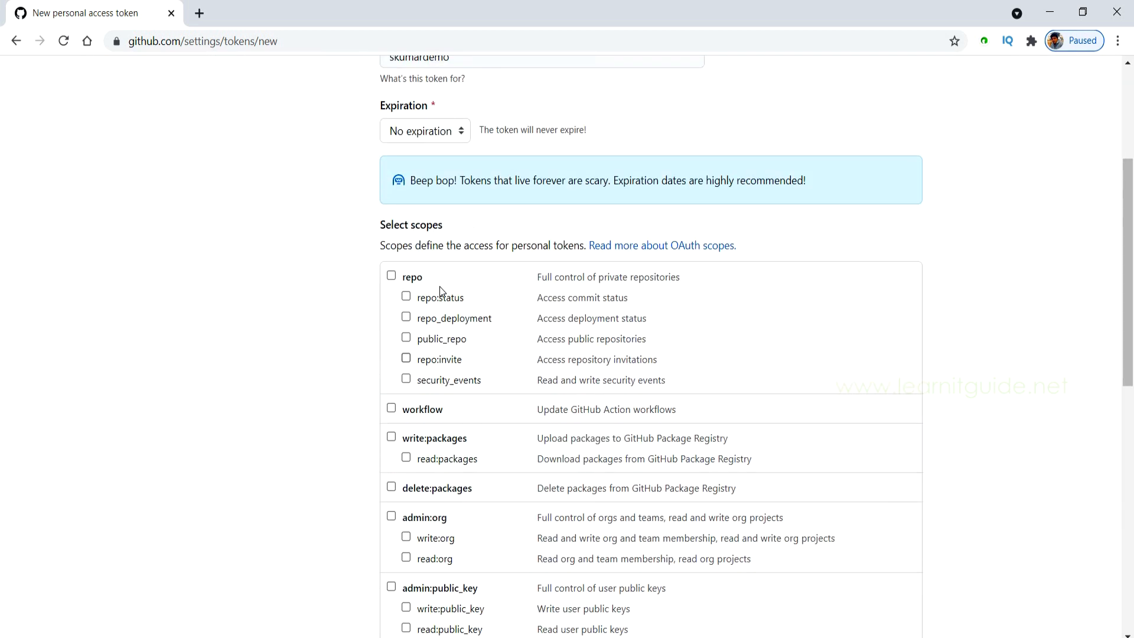
scroll("down", 3)
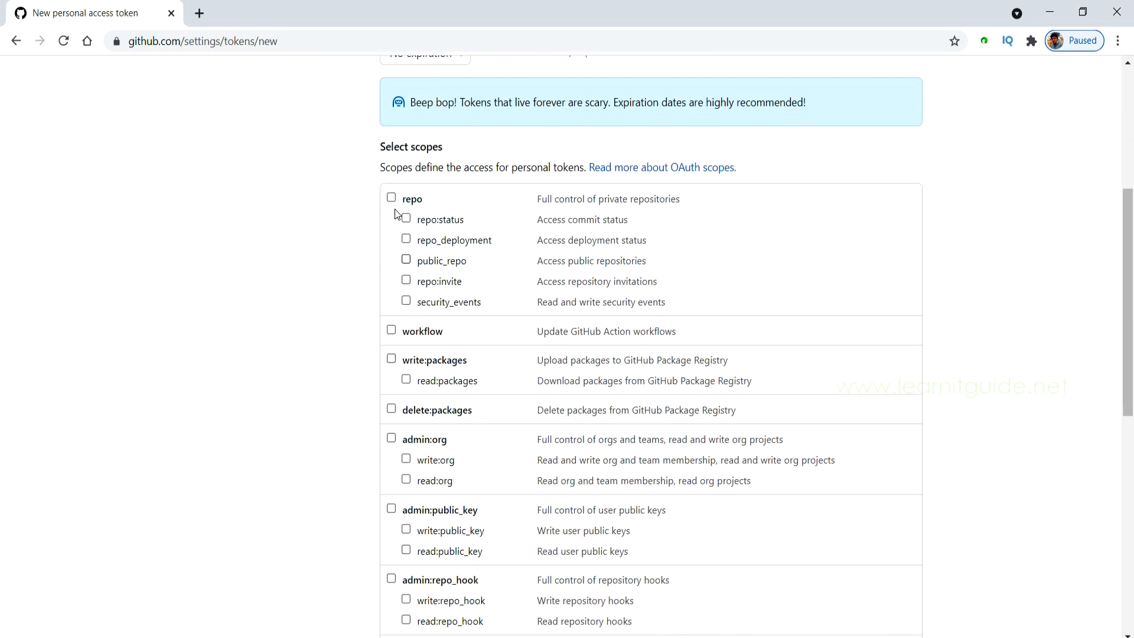
mouse_move(314, 268)
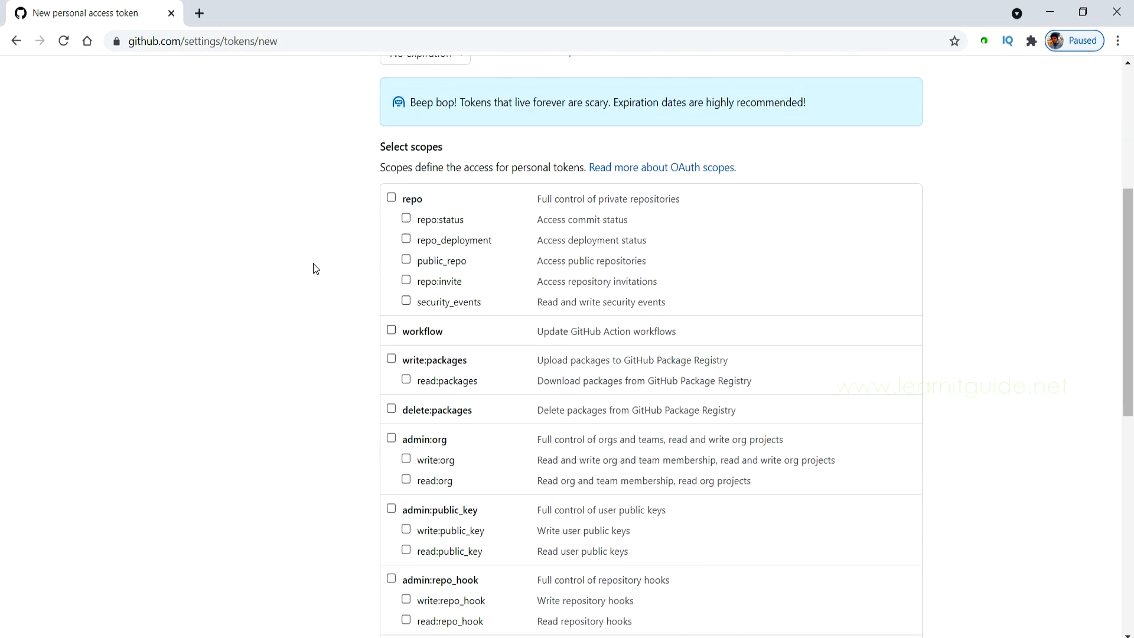
mouse_move(320, 321)
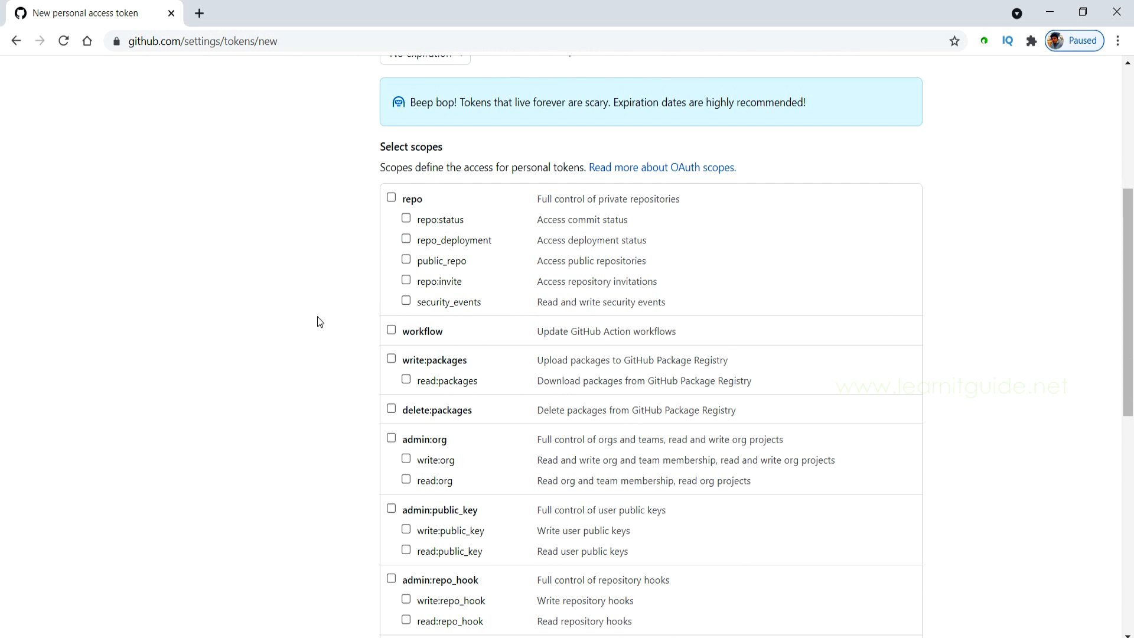
left_click(405, 379)
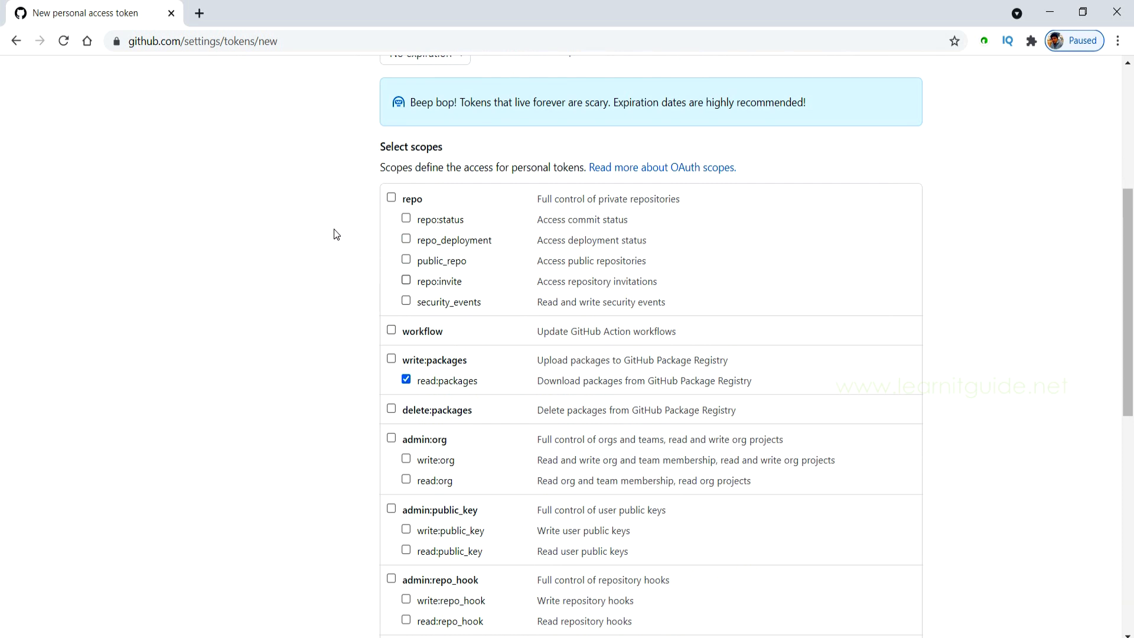
left_click(405, 281)
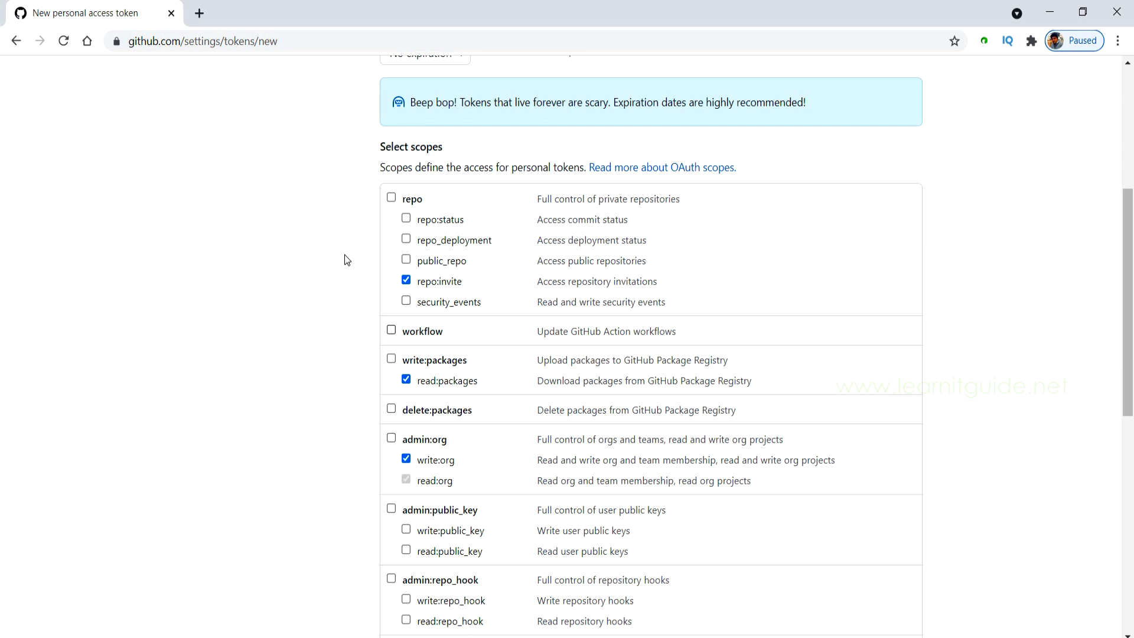
mouse_move(314, 166)
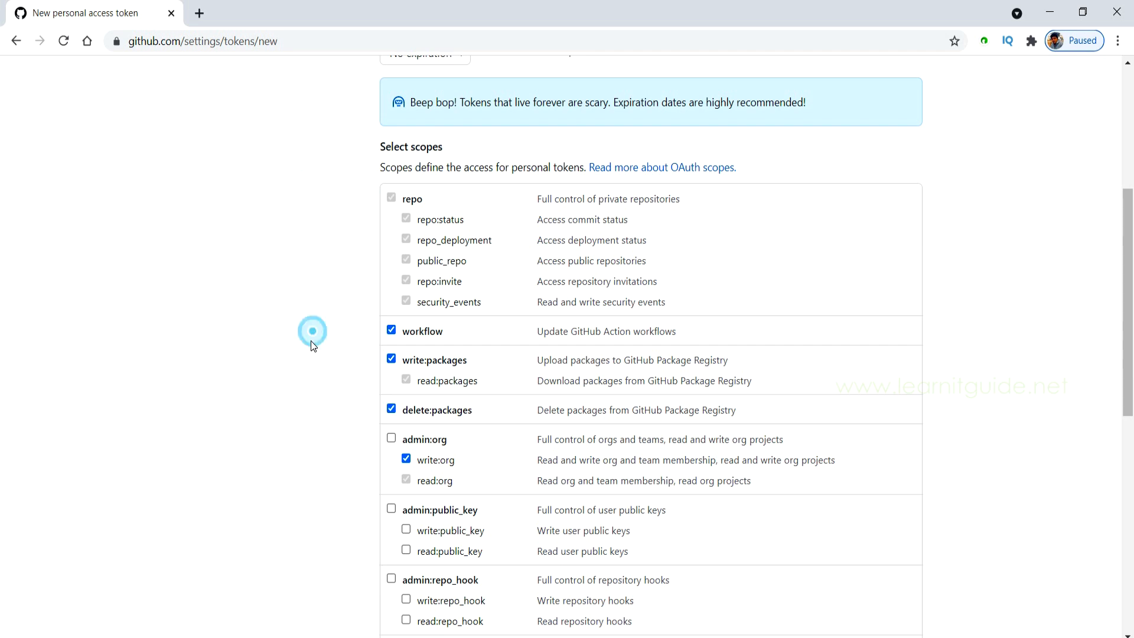
scroll("down", 3)
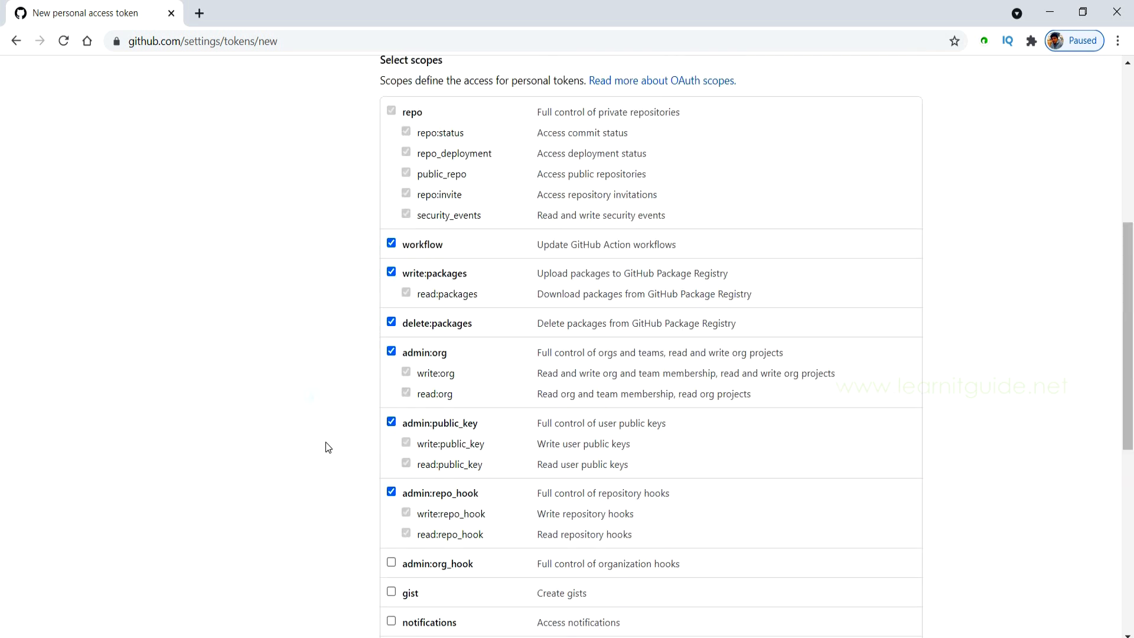
scroll("down", 3)
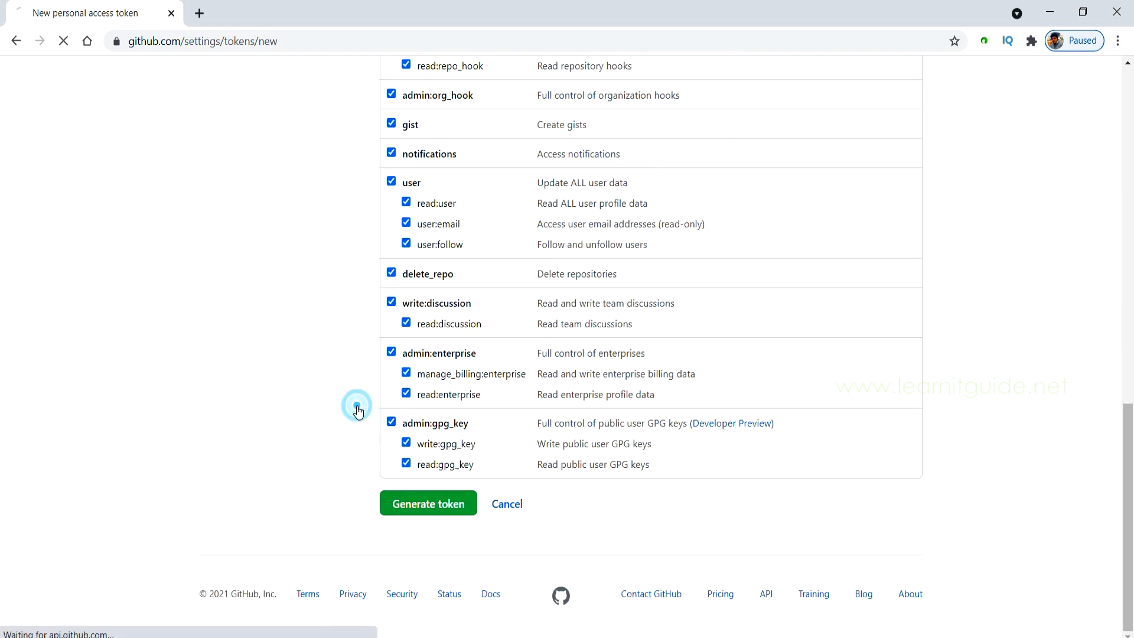
Generate the token and copy the newly shown token value to the clipboard
left_click(427, 504)
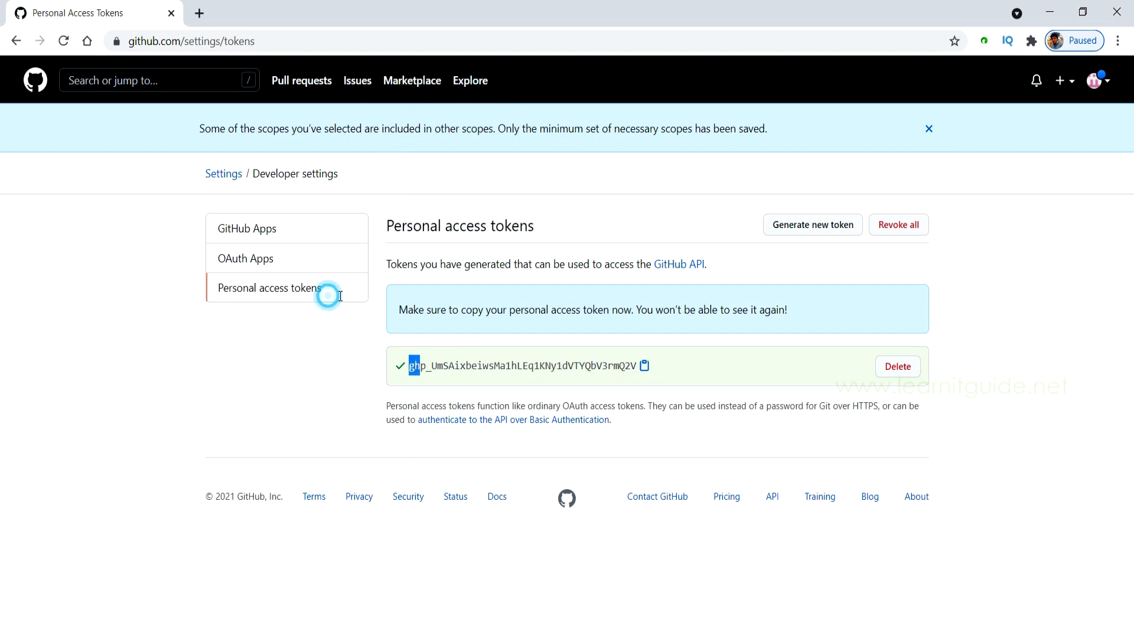
double_click(519, 366)
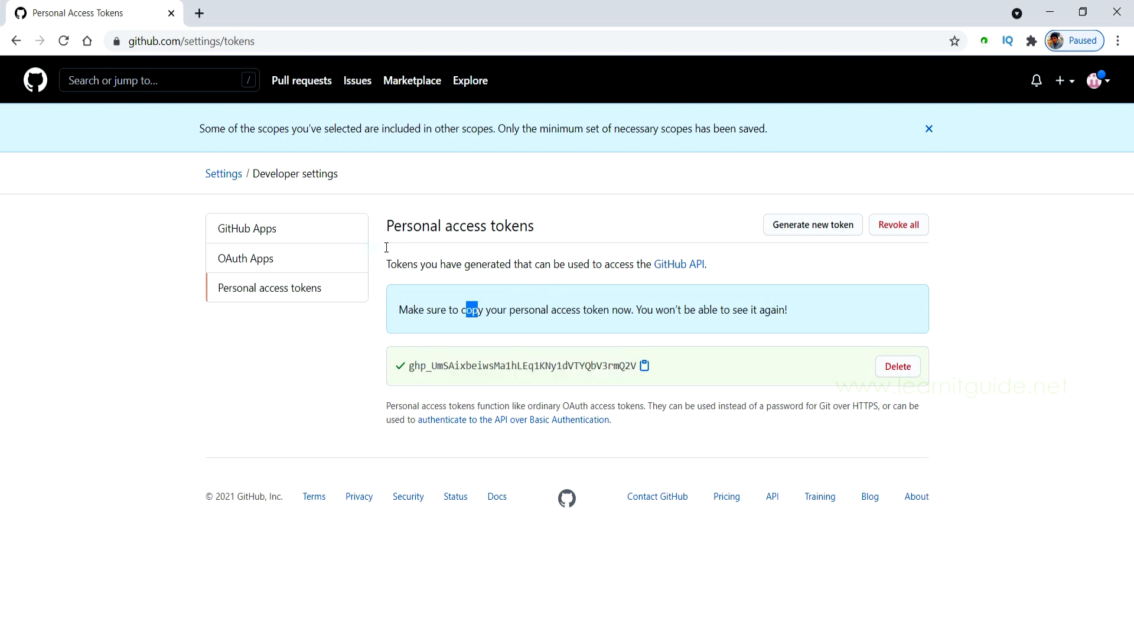
left_click_drag(468, 309, 693, 309)
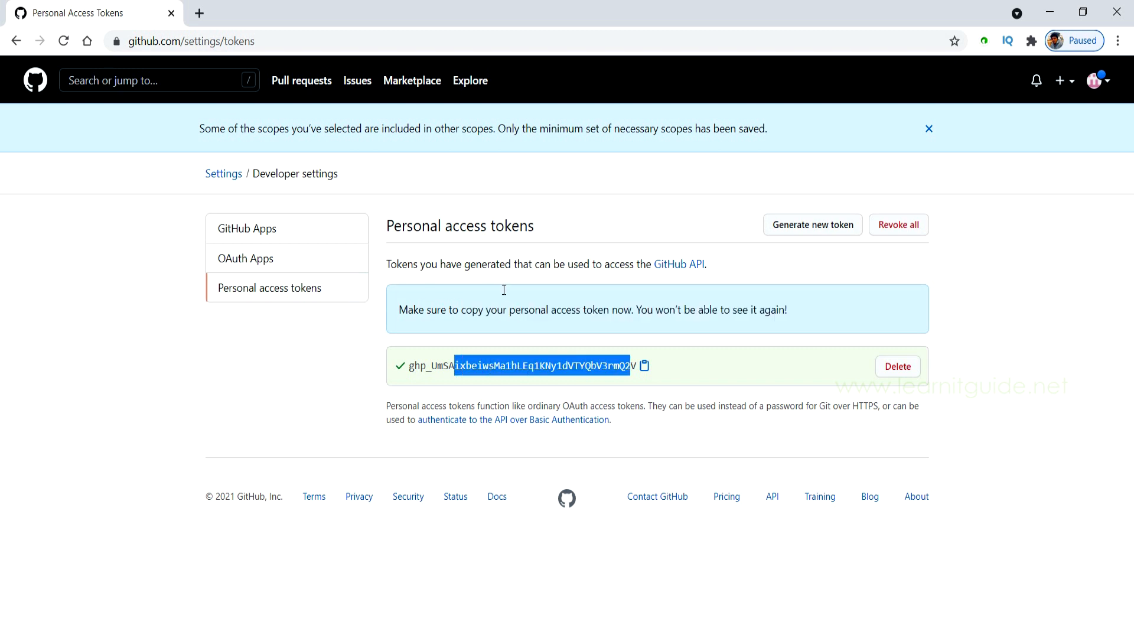
mouse_move(533, 297)
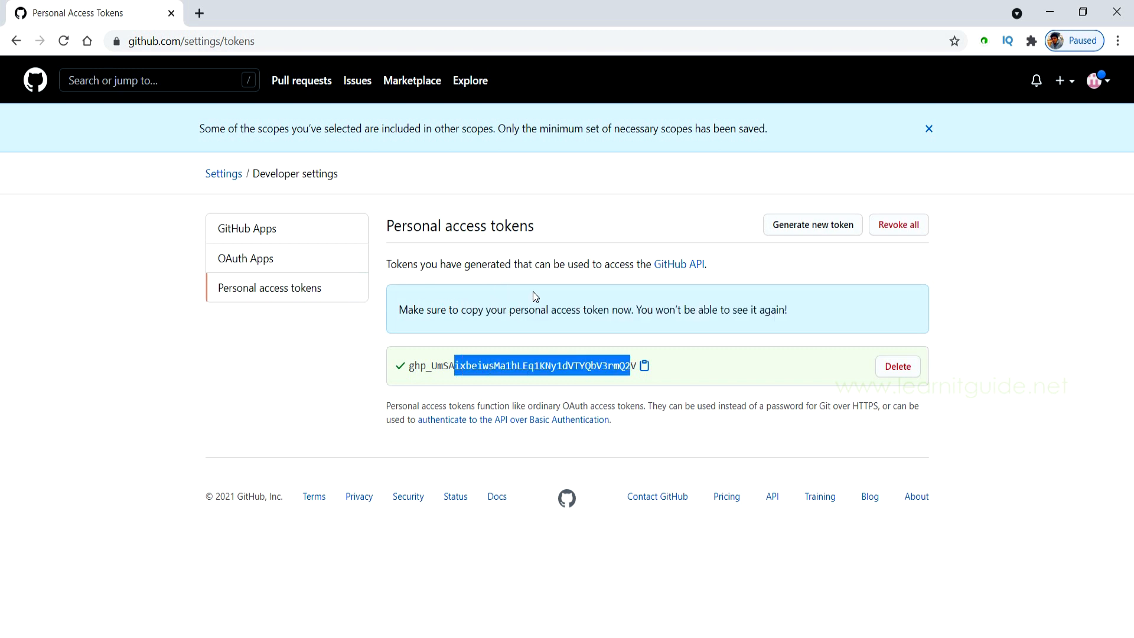
left_click(644, 365)
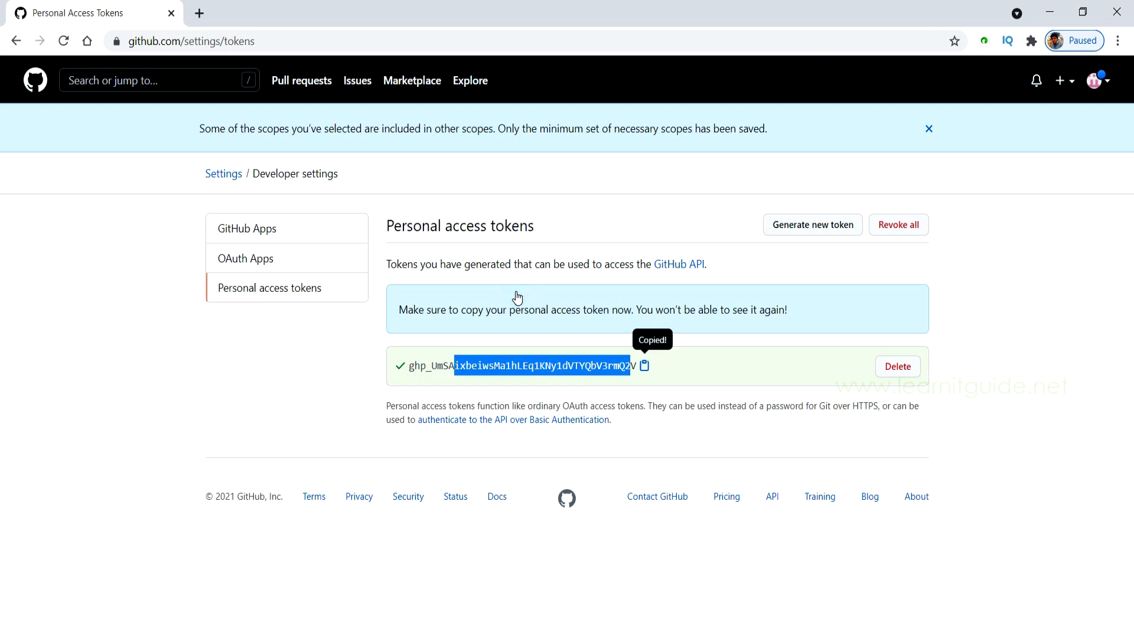
mouse_move(382, 526)
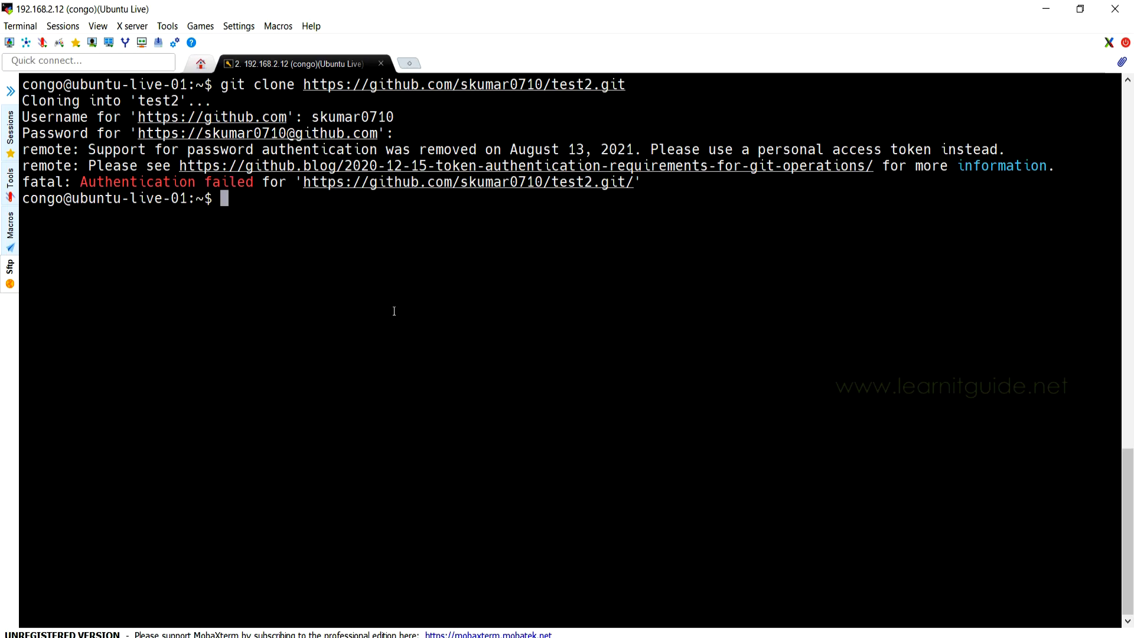
Clone test2 again with username skumar0710 and the token as password, then list and enter the test2 folder
type("git clone https://github.com/skumar0710/test2.git")
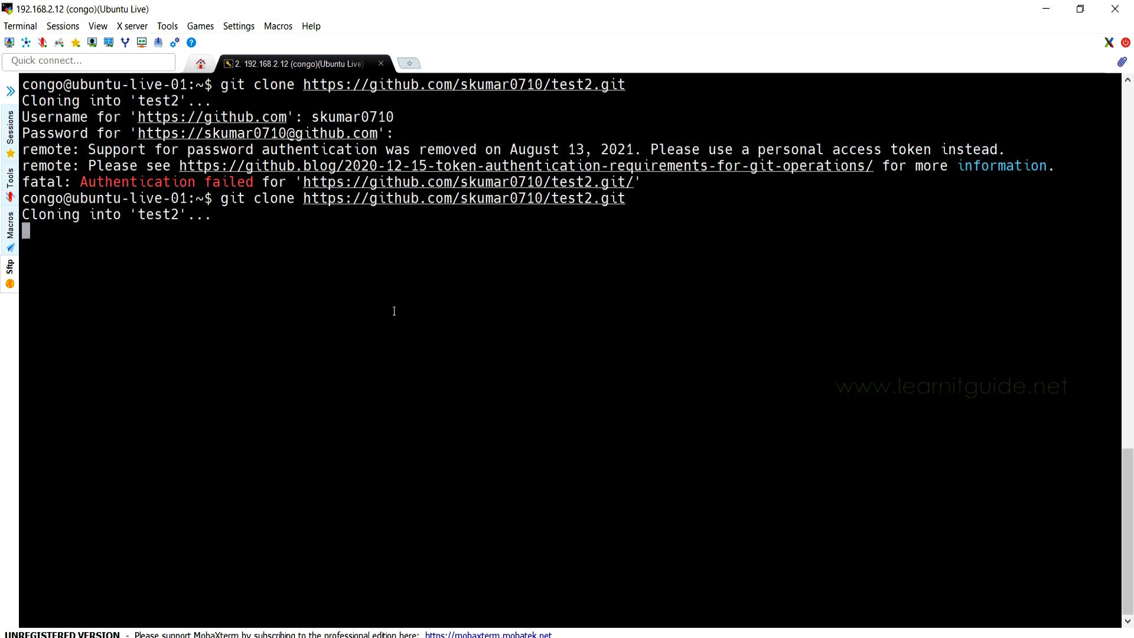
type("skumar0710")
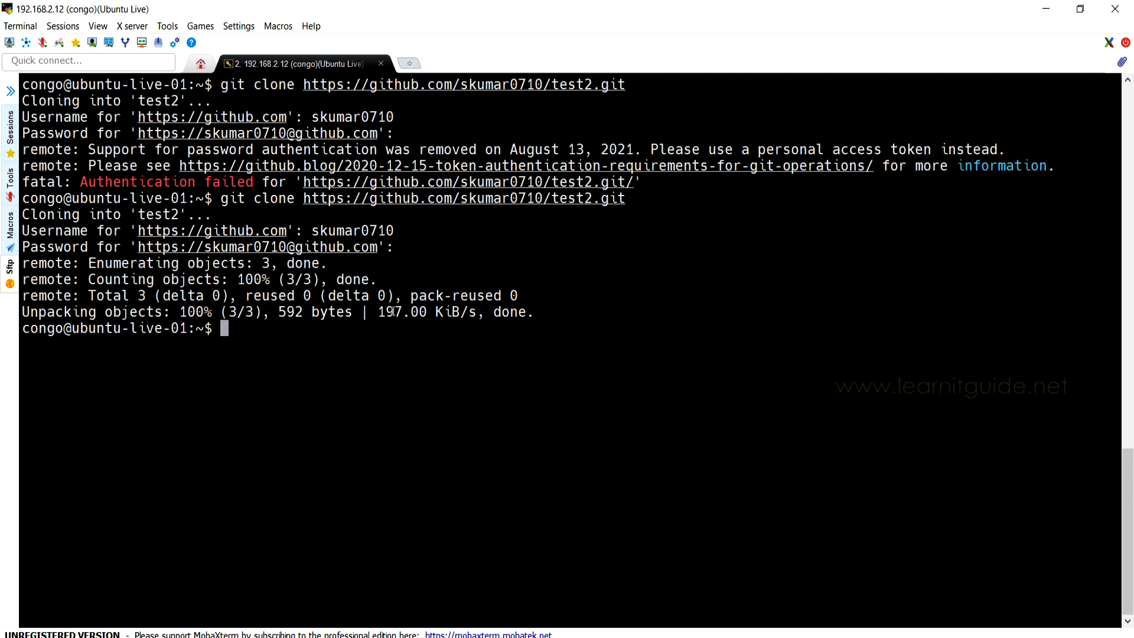
type("ls -lrt")
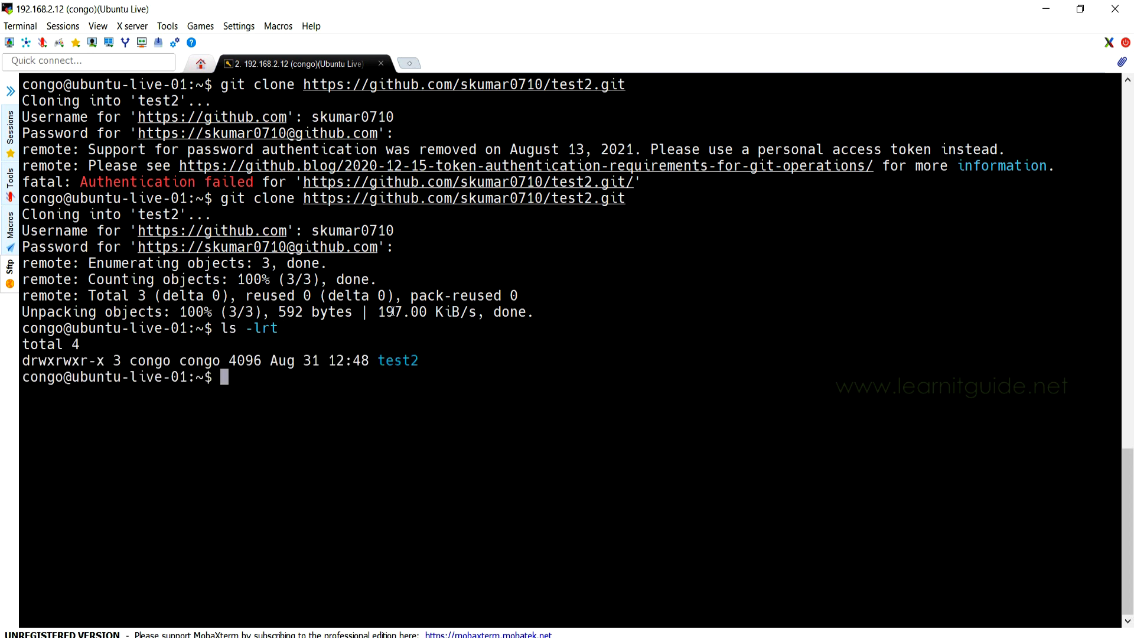
type("cd test2/")
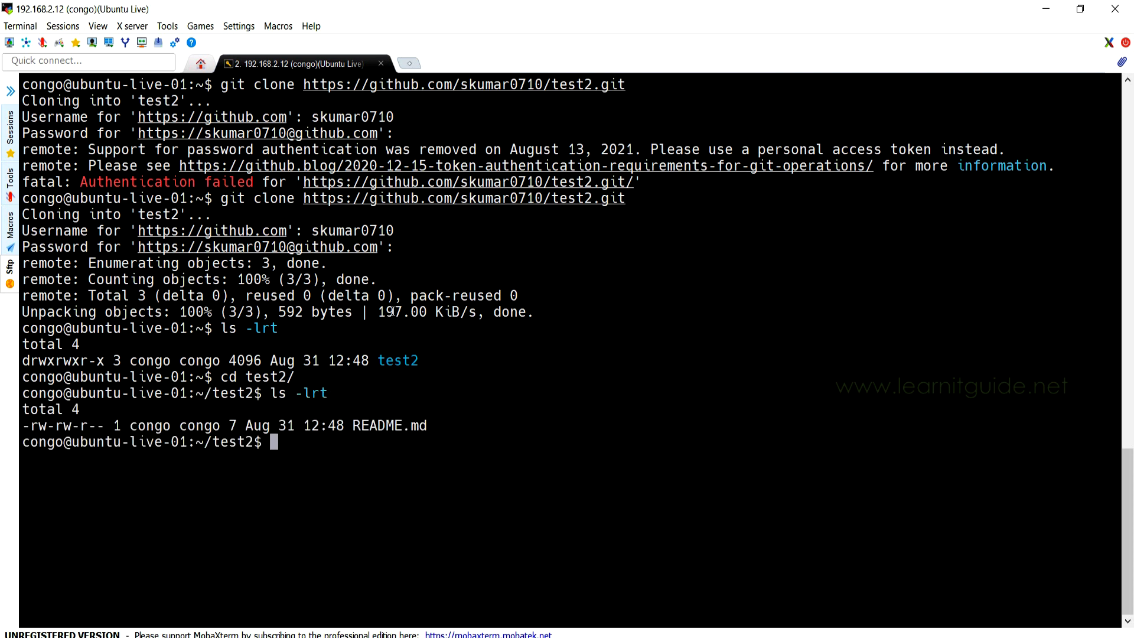
Edit README.md in vi and commit the change with message "dummy"
type("vim README.md")
type("gt")
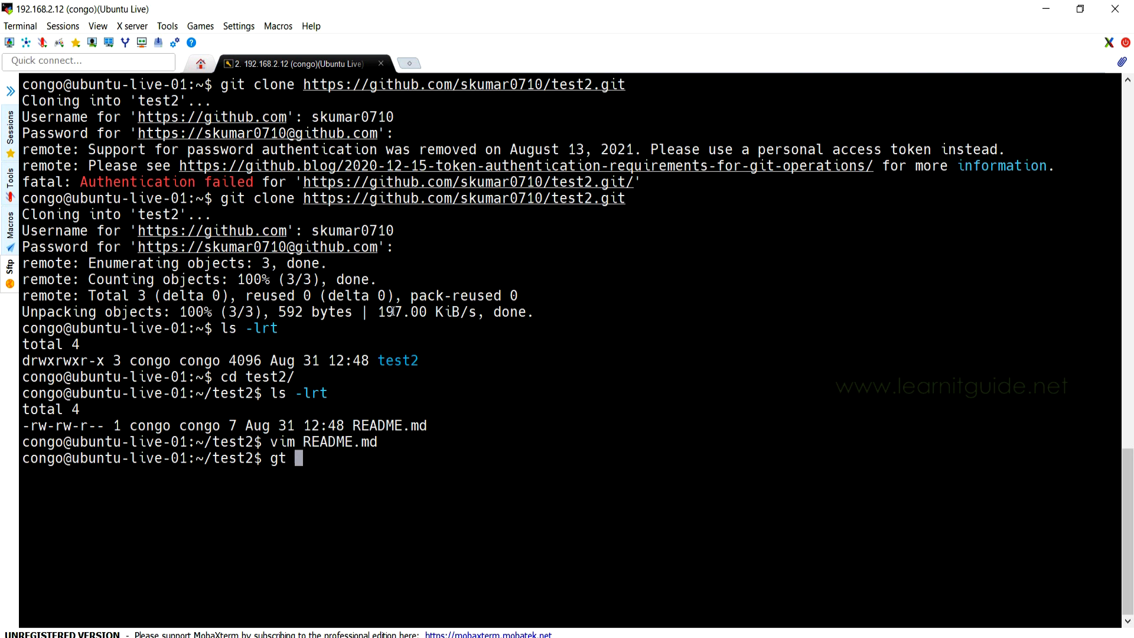
type("i")
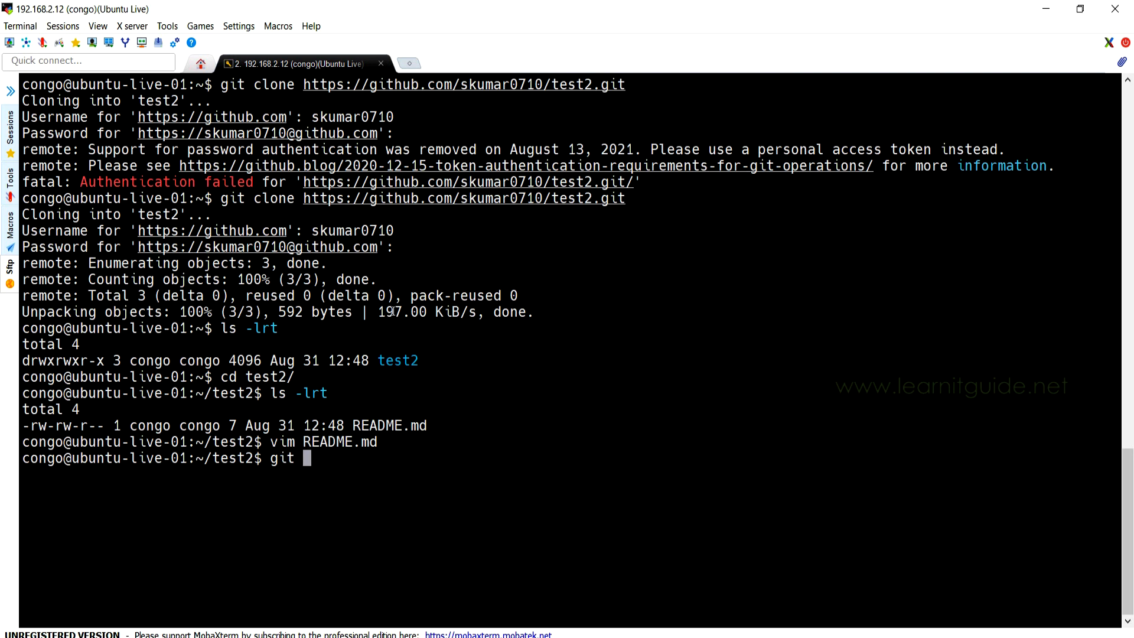
type("branch")
type("git commit")
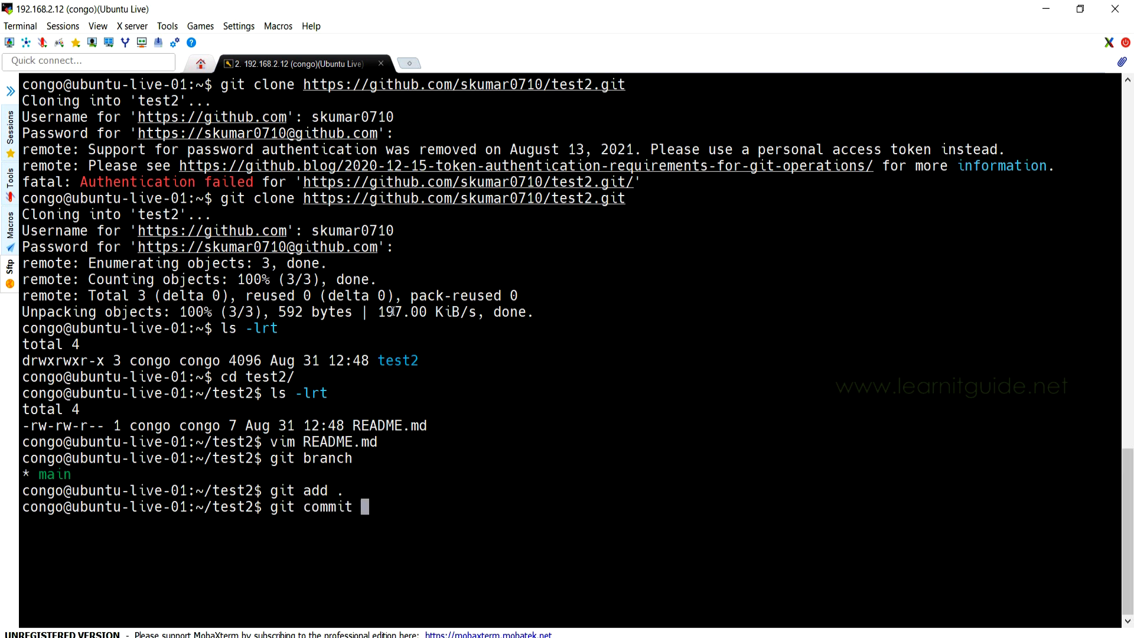
type("-m \"\"")
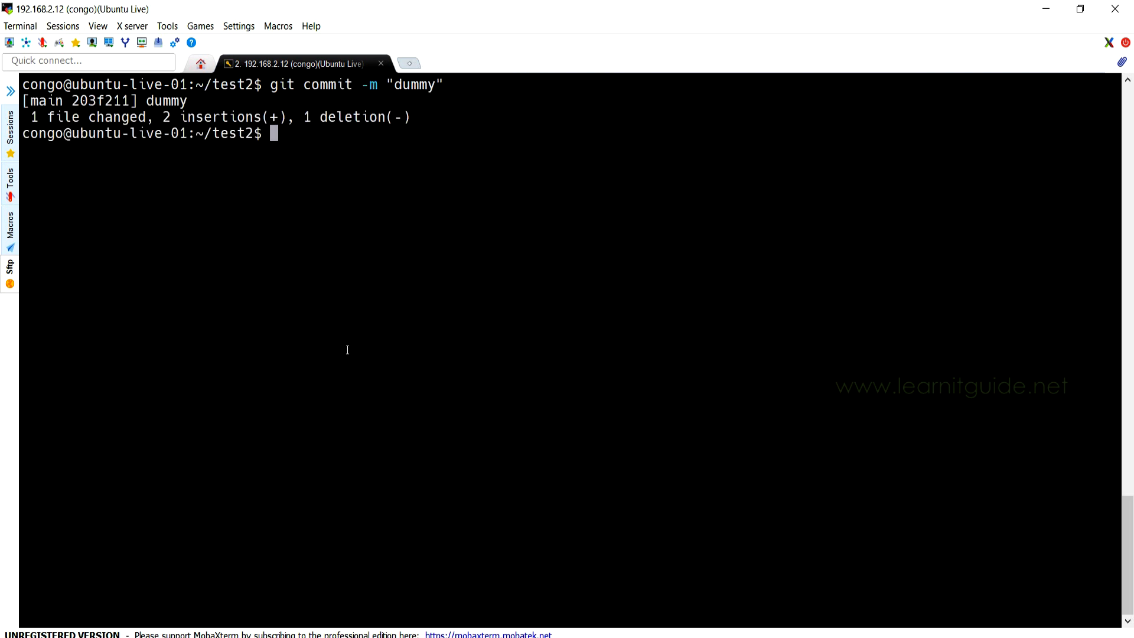
Run git push origin main and supply the username skumar0710 at the prompt
type("git push")
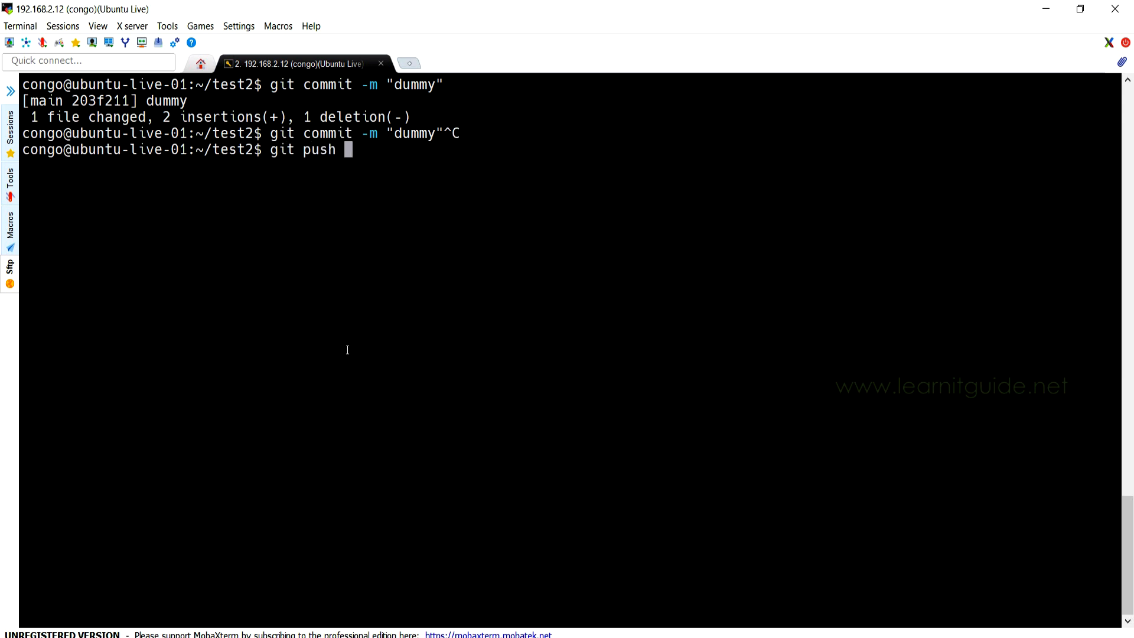
type("origin main")
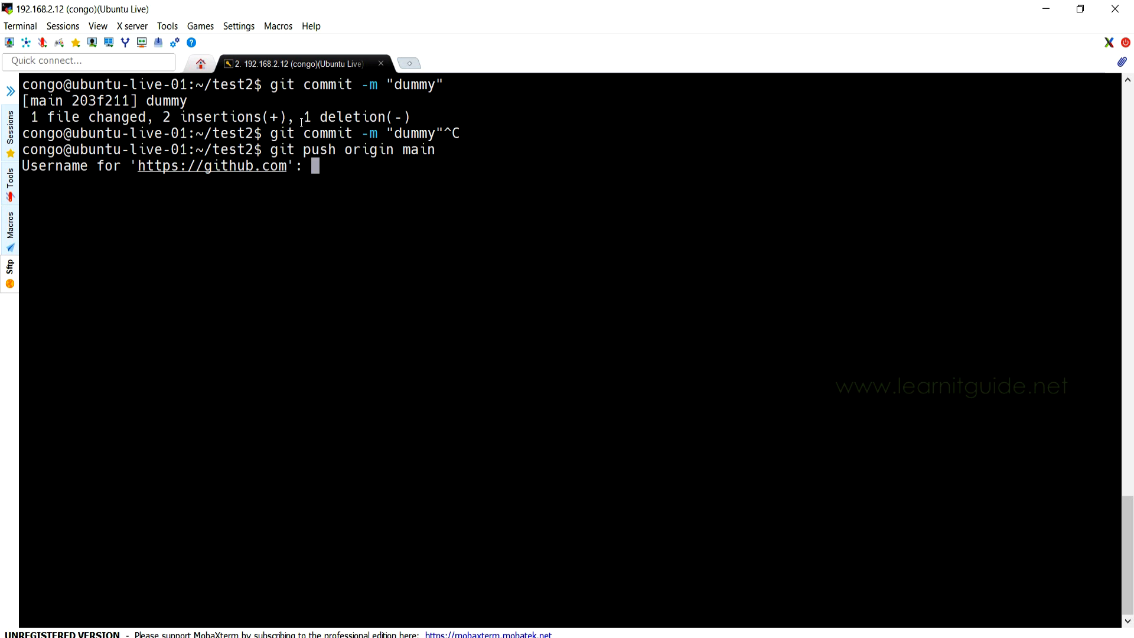
type("skumar0710")
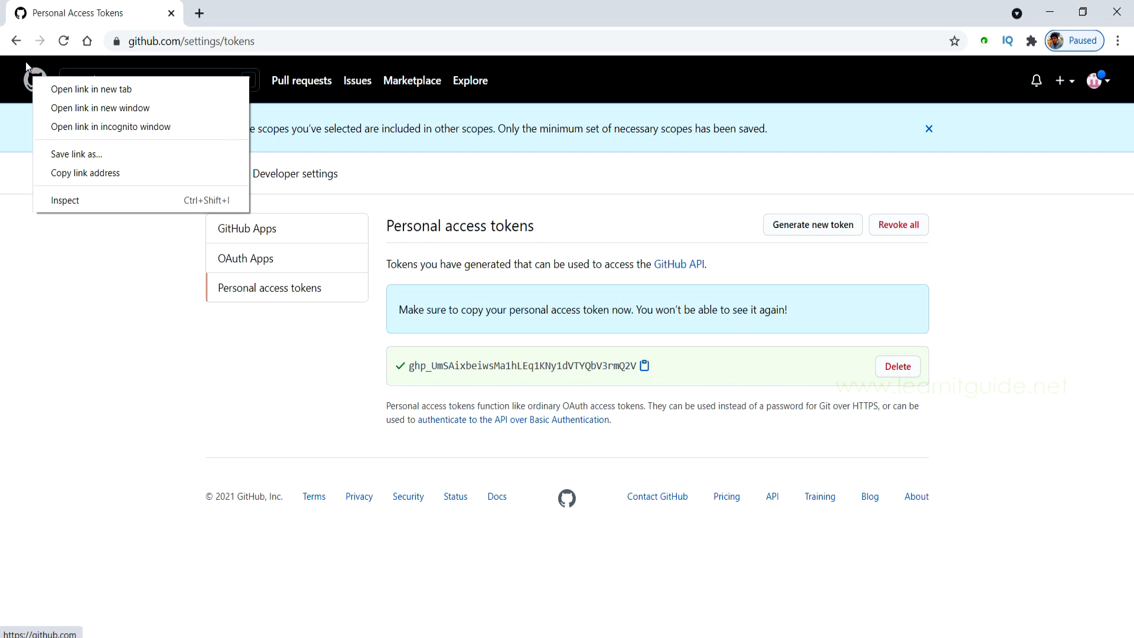
Return to GitHub's tokens page and start creating another personal access token
left_click(91, 88)
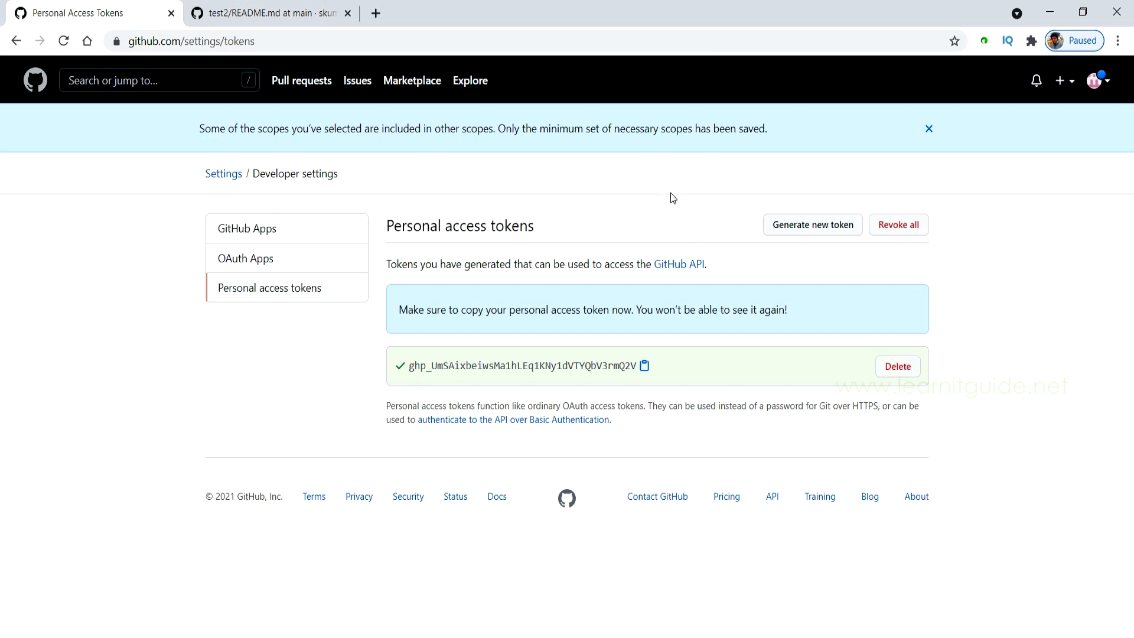
left_click(811, 225)
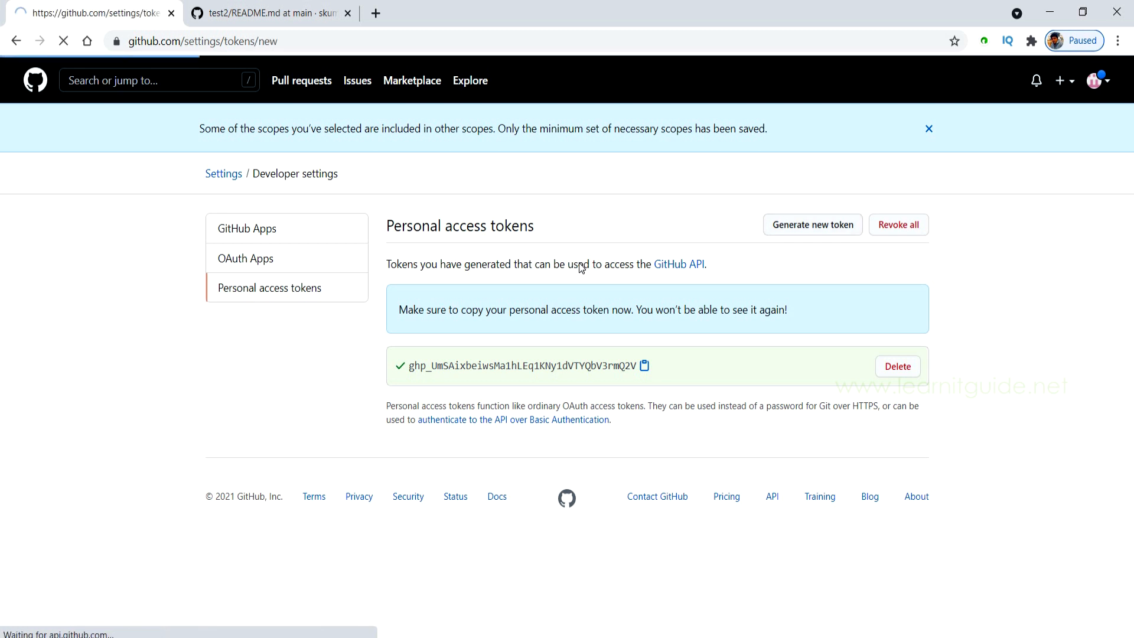
left_click(812, 225)
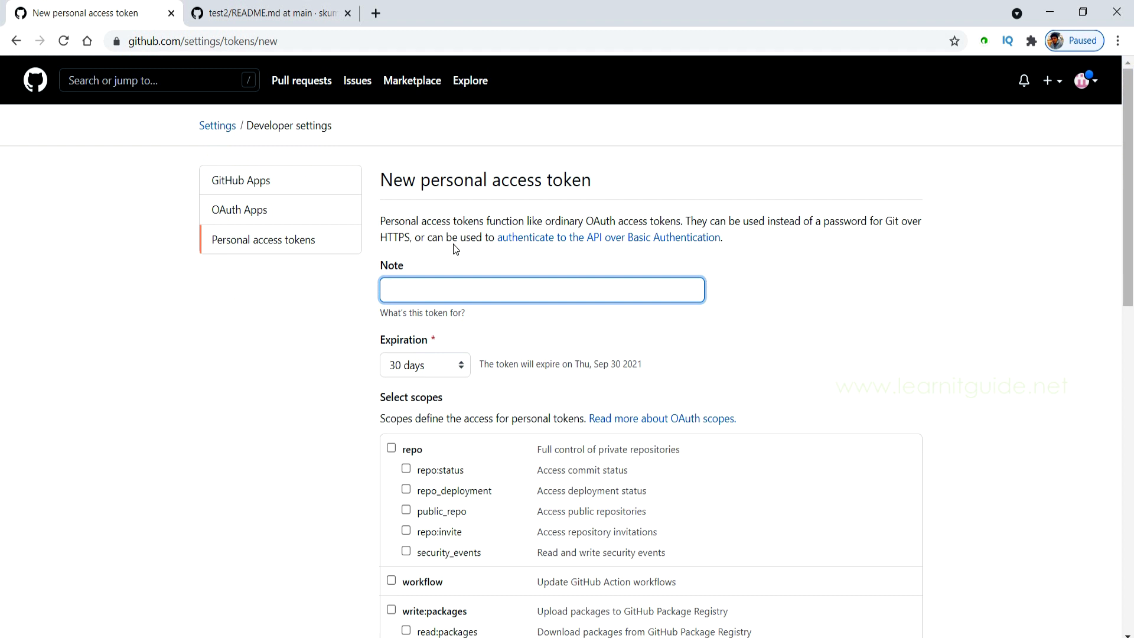
left_click(541, 289)
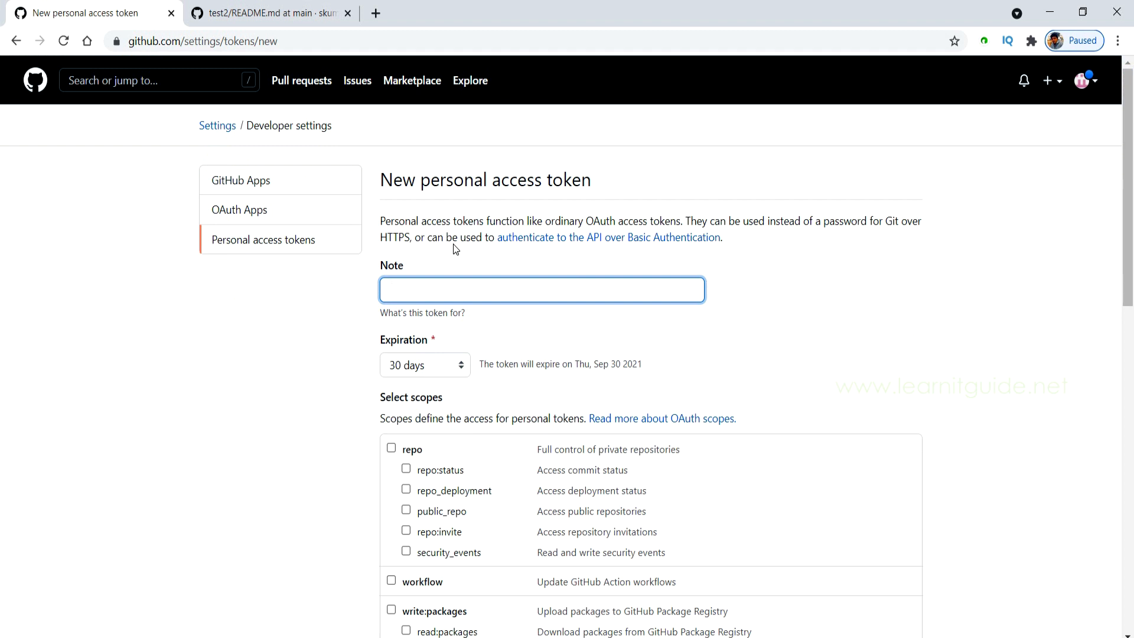
Enter the note 7days_token and bring up the expiration choices
type("7da")
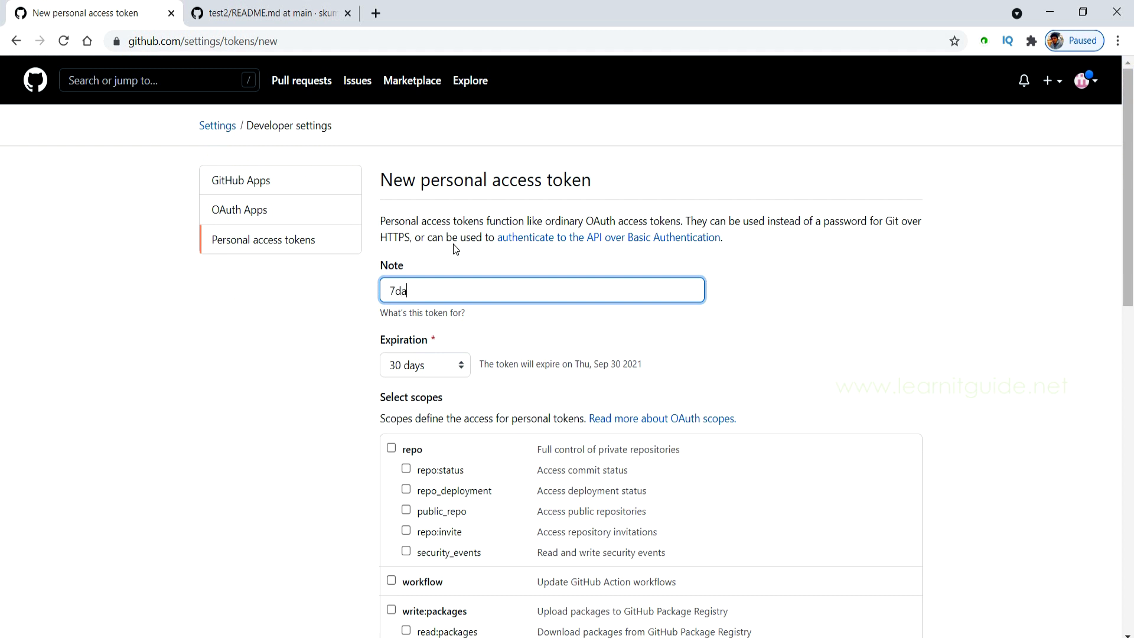
type("ys")
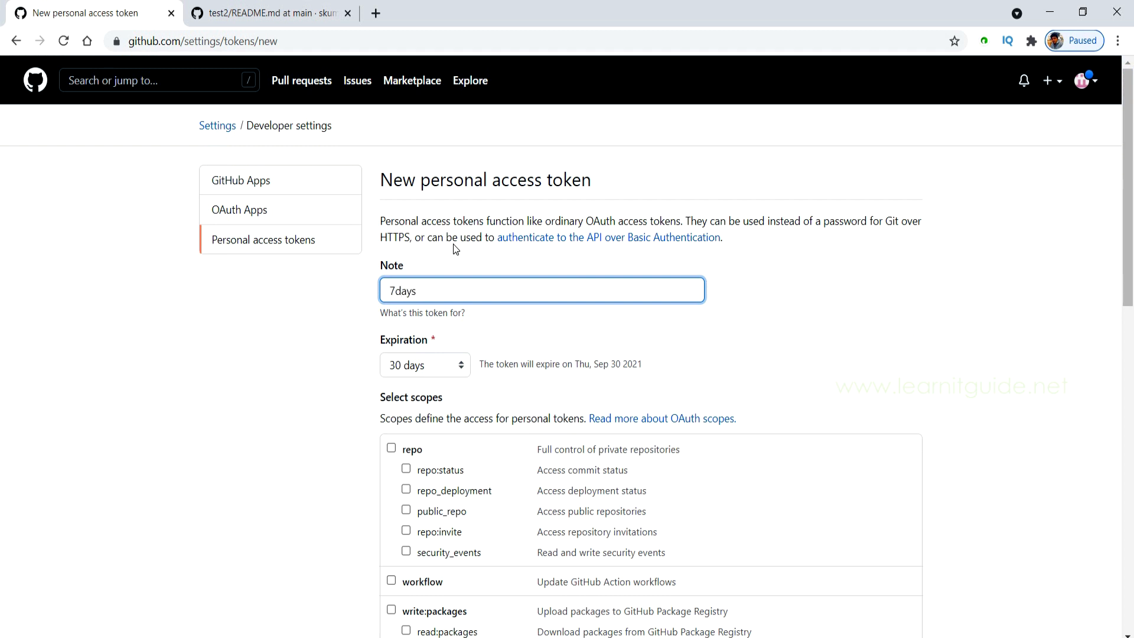
type("_toke")
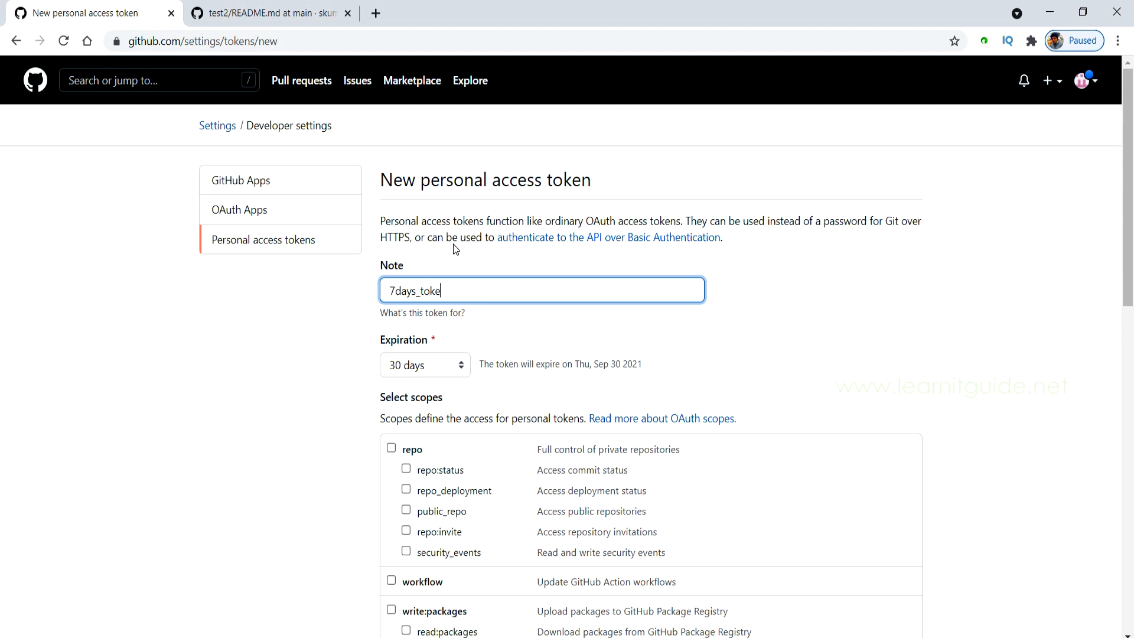
type("n")
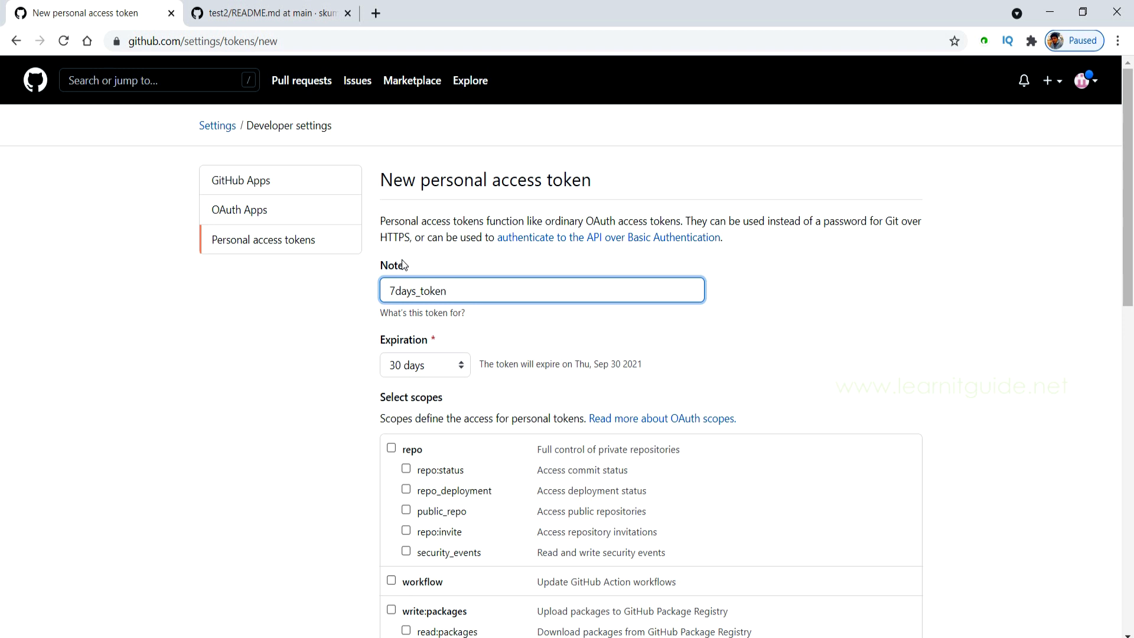
left_click(424, 365)
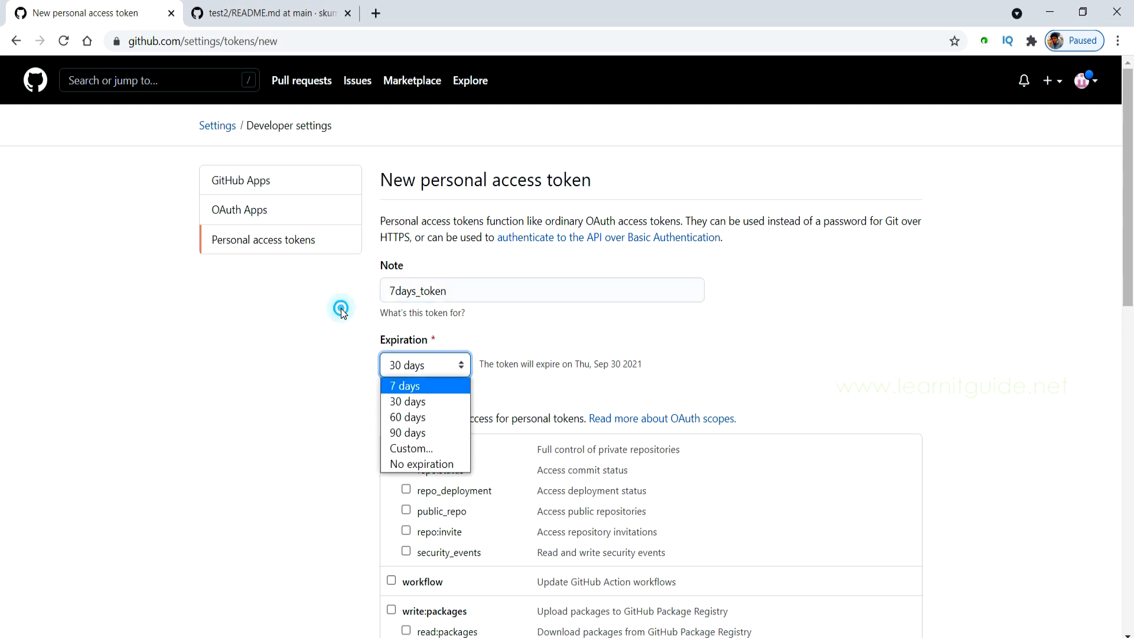
Set expiration to 7 days, generate the token, and reload the list showing 7days_token beside skumardemo
left_click(404, 385)
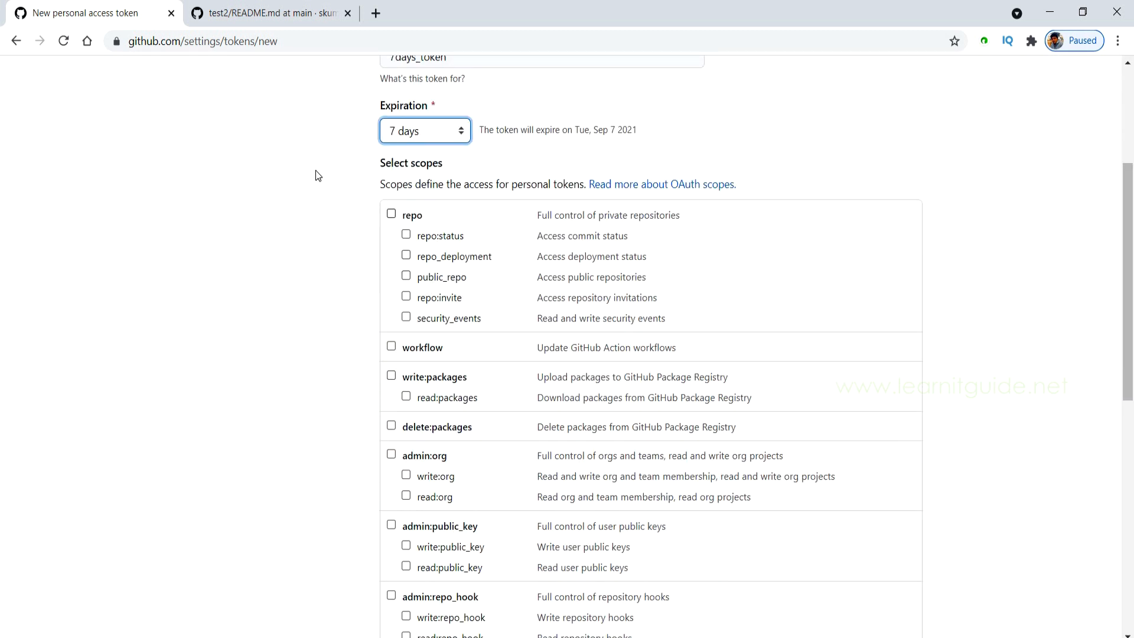
scroll("down", 3)
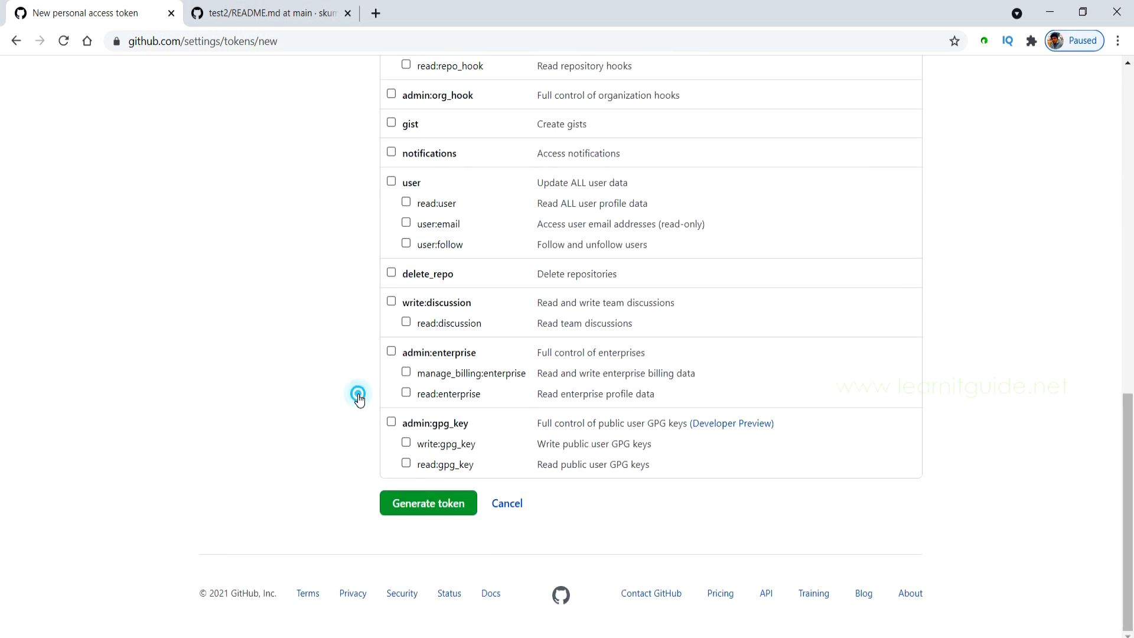
left_click(428, 503)
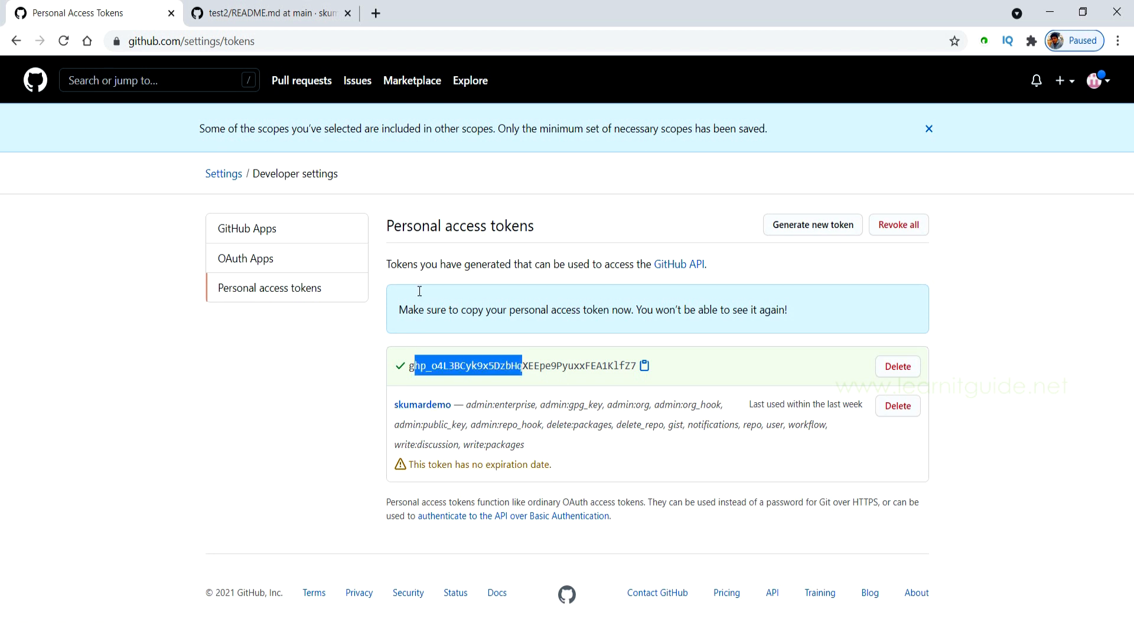
mouse_move(333, 339)
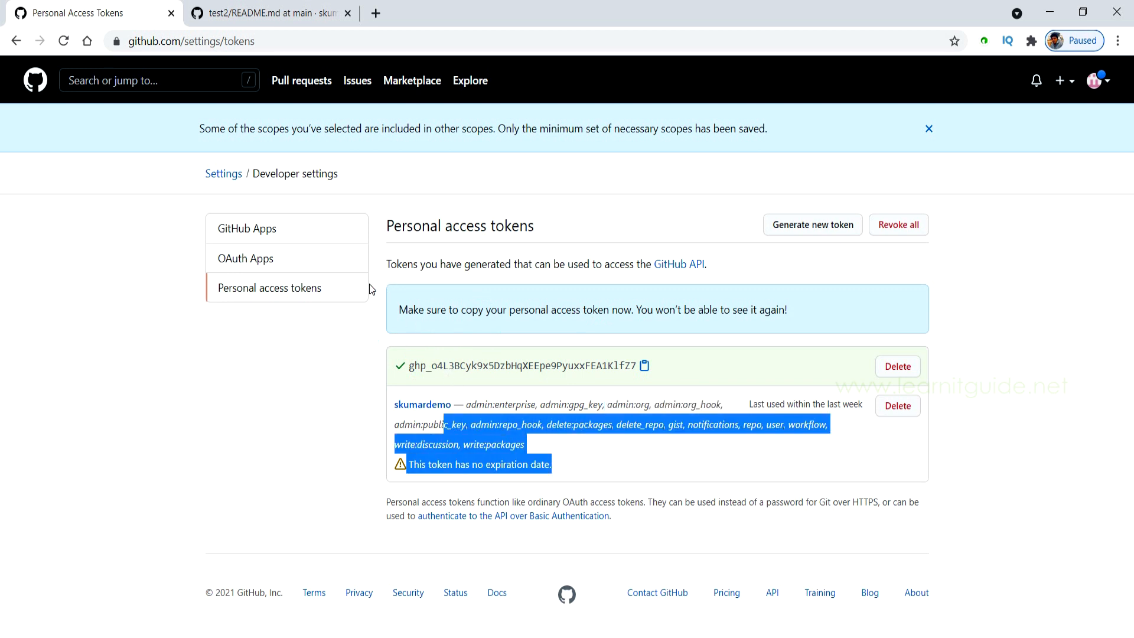
left_click(928, 129)
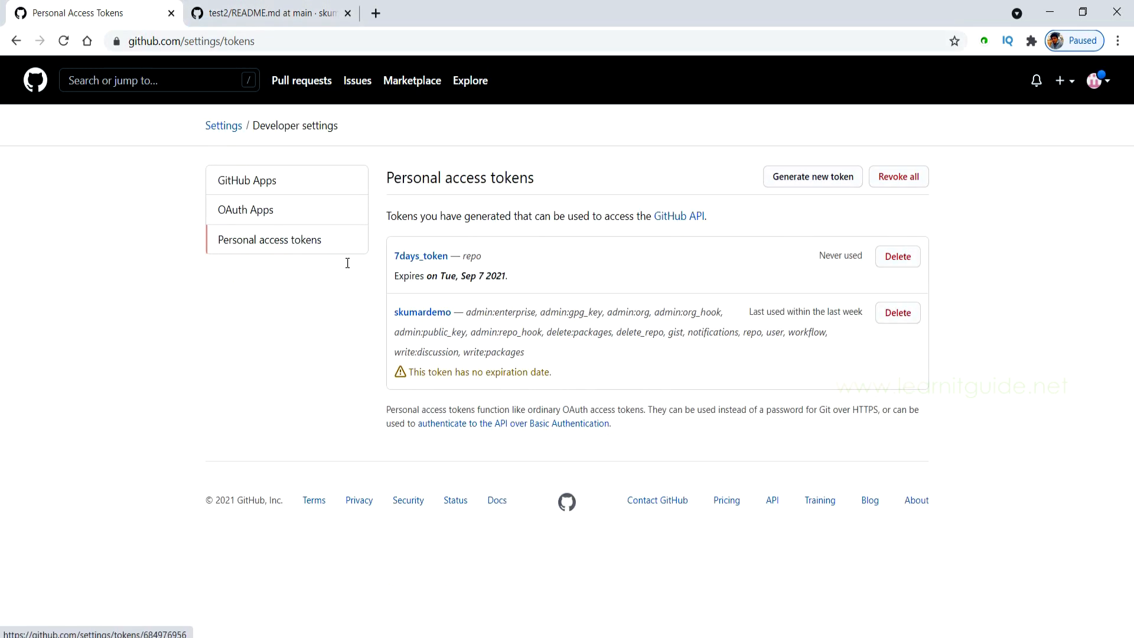
Go to the 7days_token edit page and start regenerating it
left_click(389, 208)
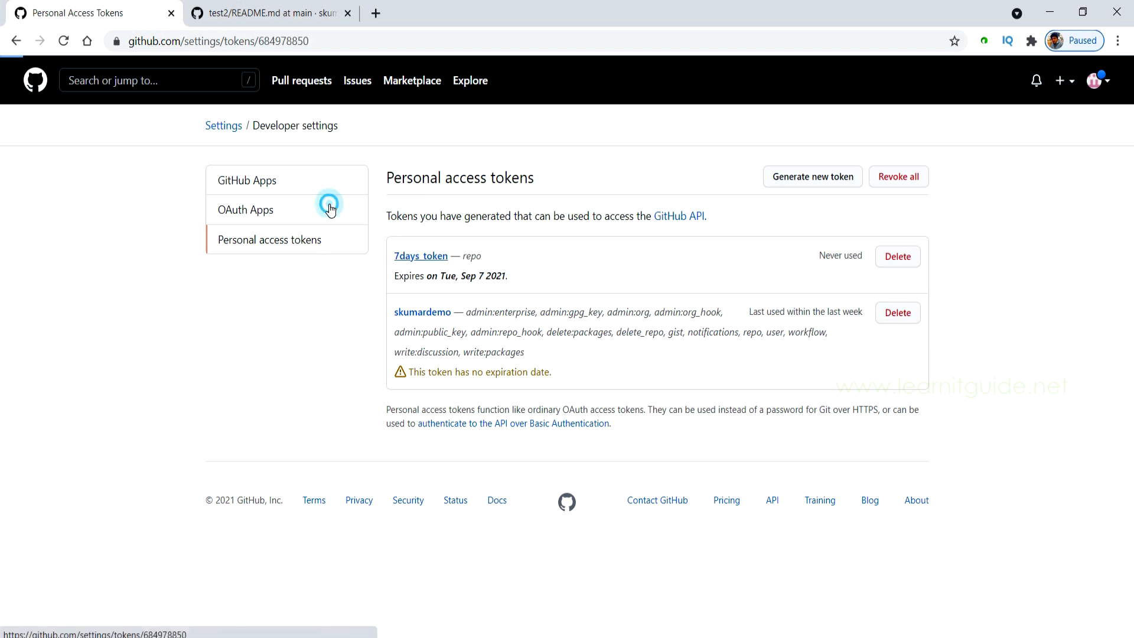
left_click(420, 255)
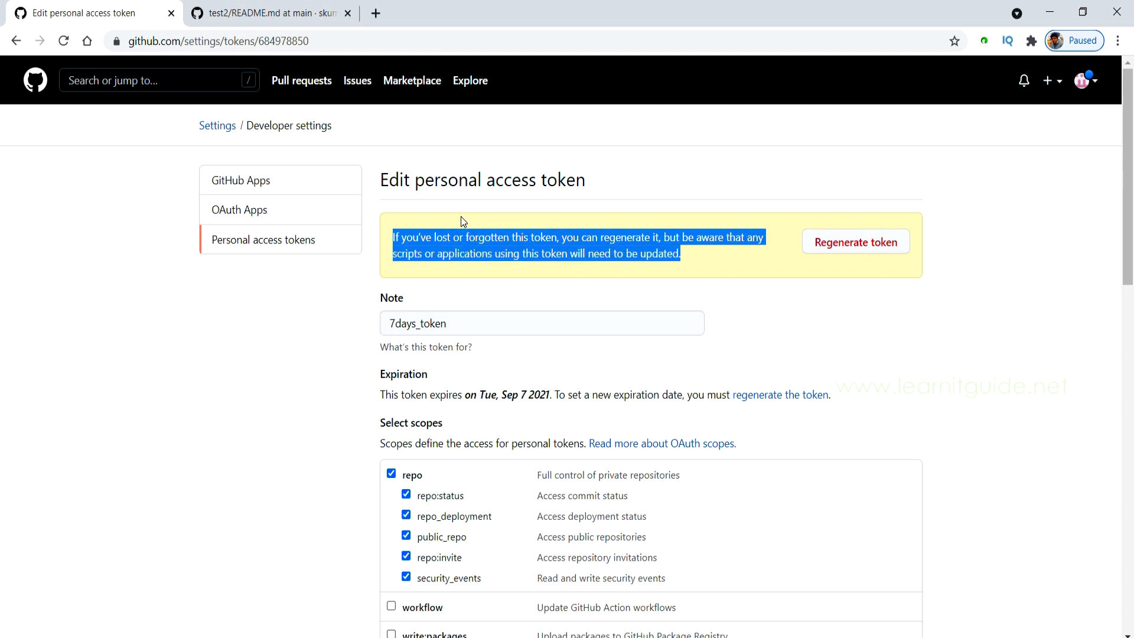
mouse_move(560, 221)
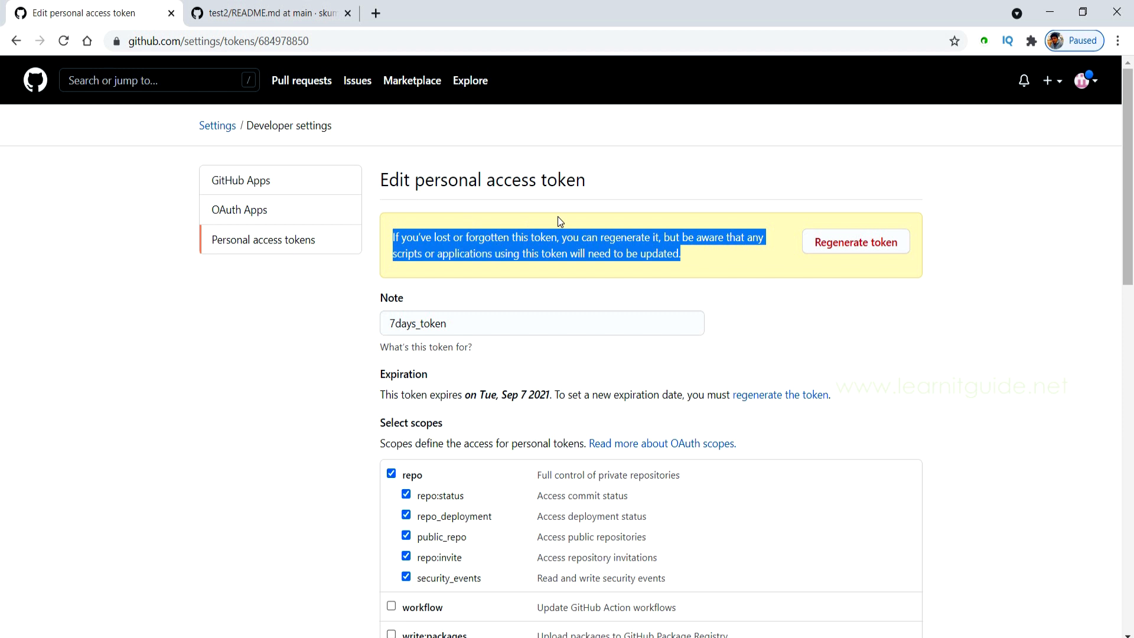
mouse_move(443, 222)
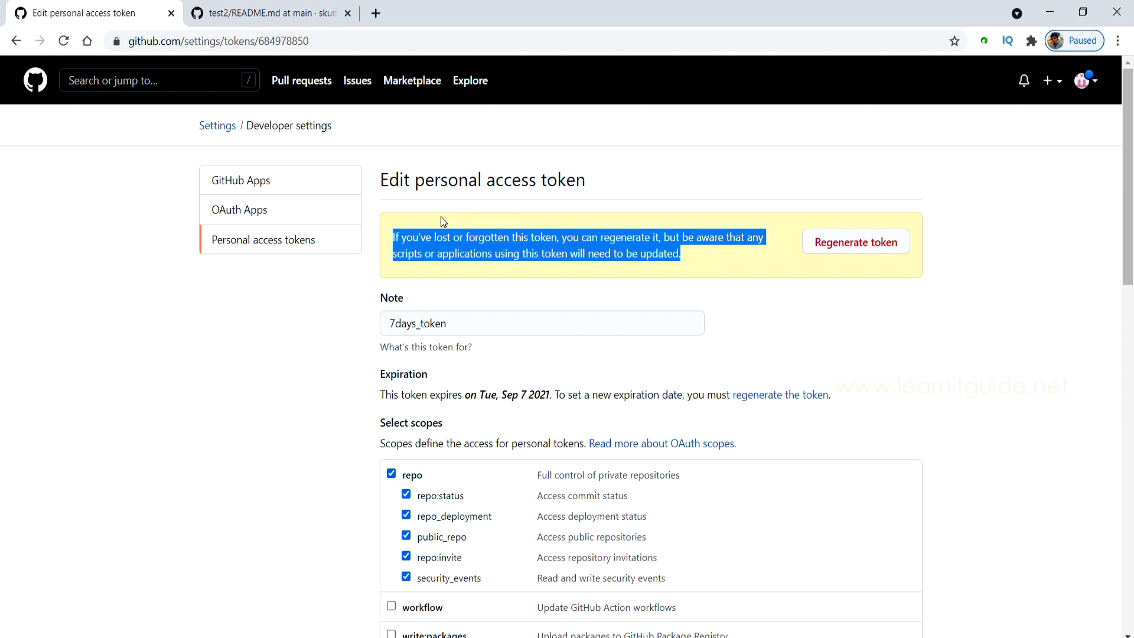
mouse_move(577, 208)
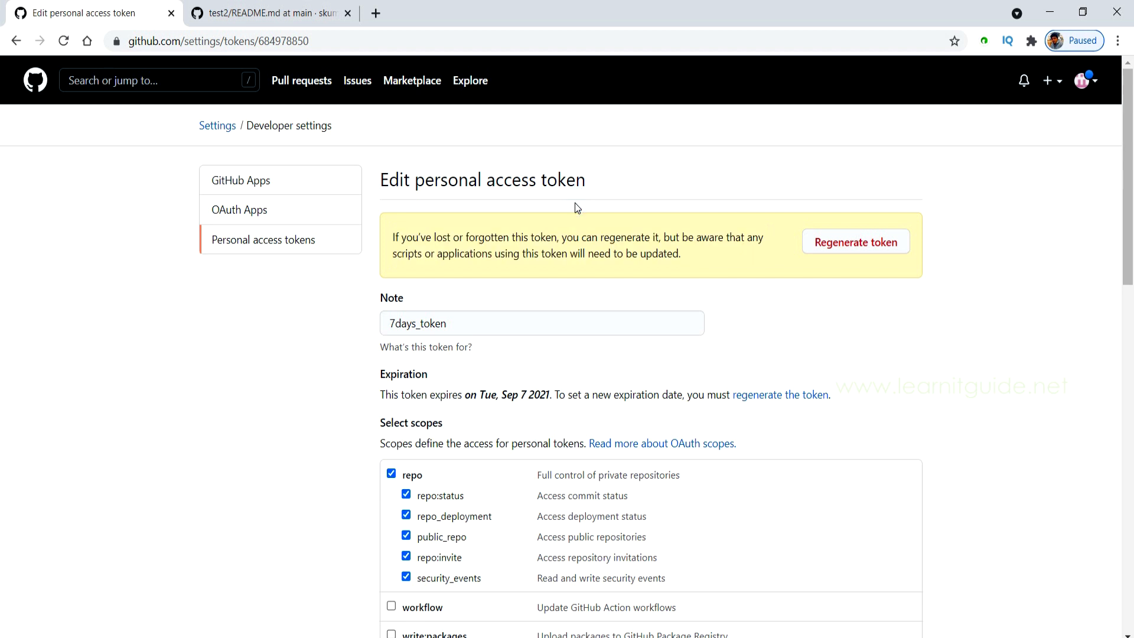
mouse_move(640, 207)
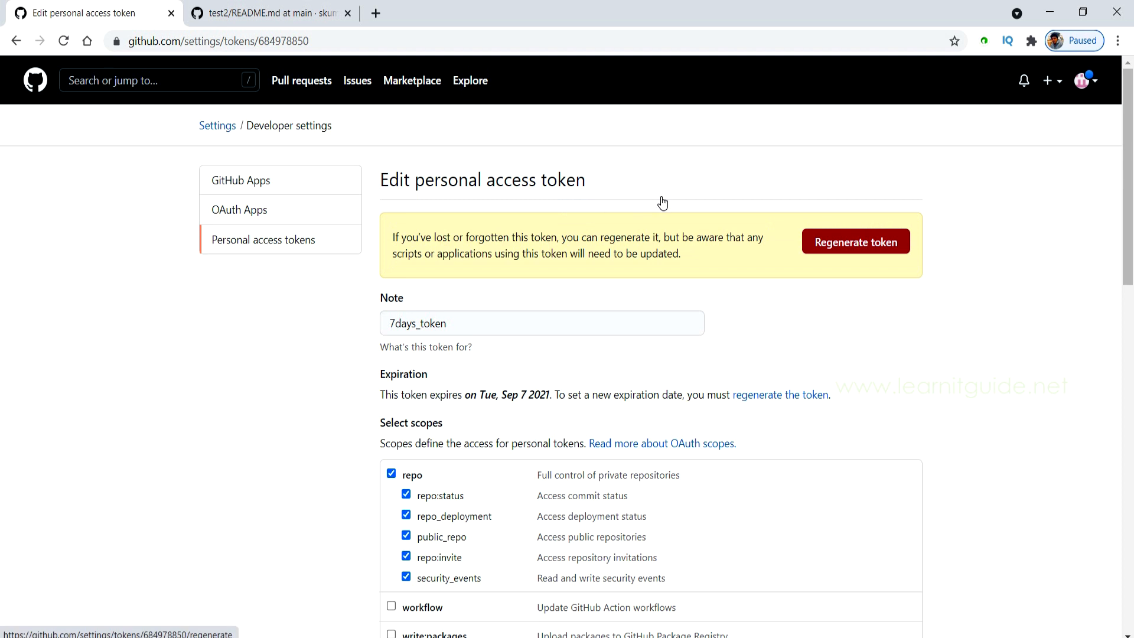
left_click(855, 241)
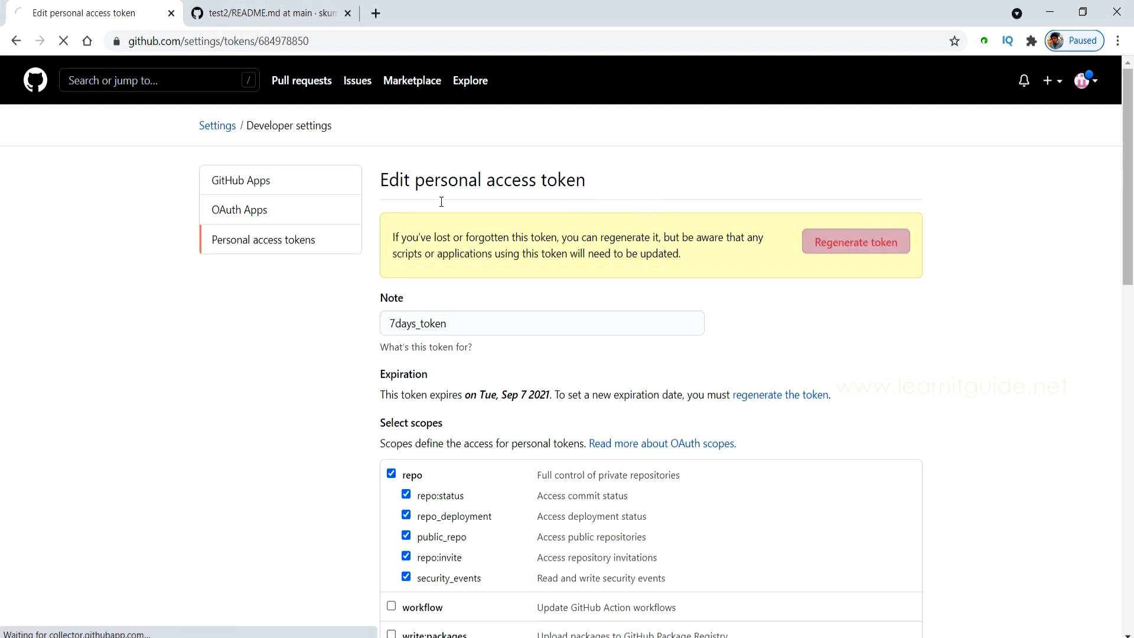
Regenerate 7days_token with a 7-day expiration ending Tue, Sep 7 2021
left_click(855, 241)
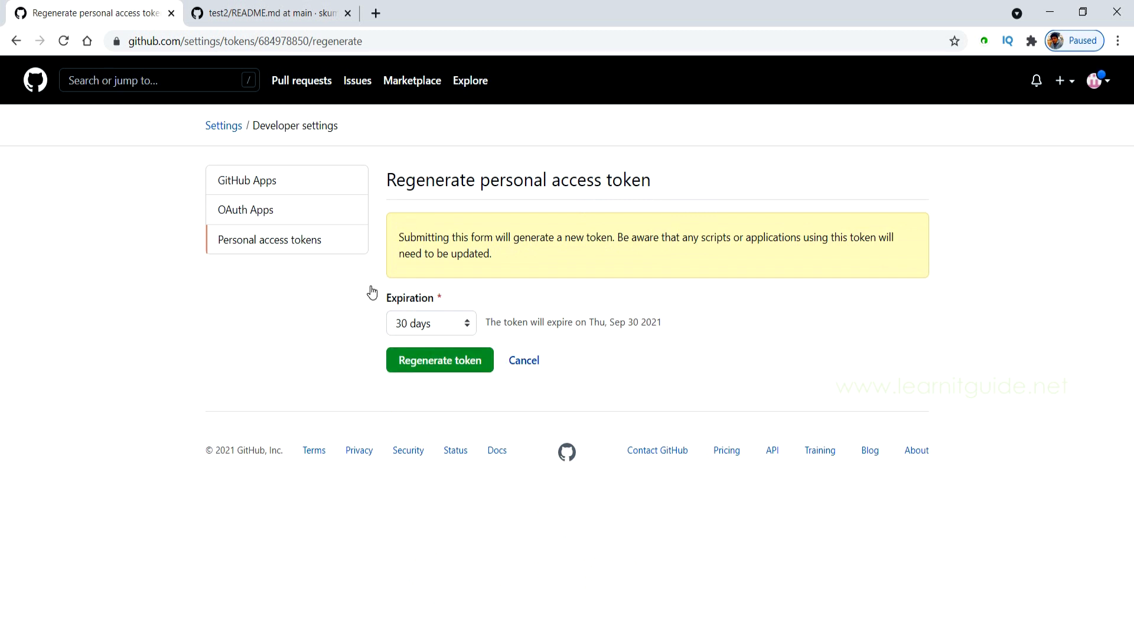
left_click(430, 322)
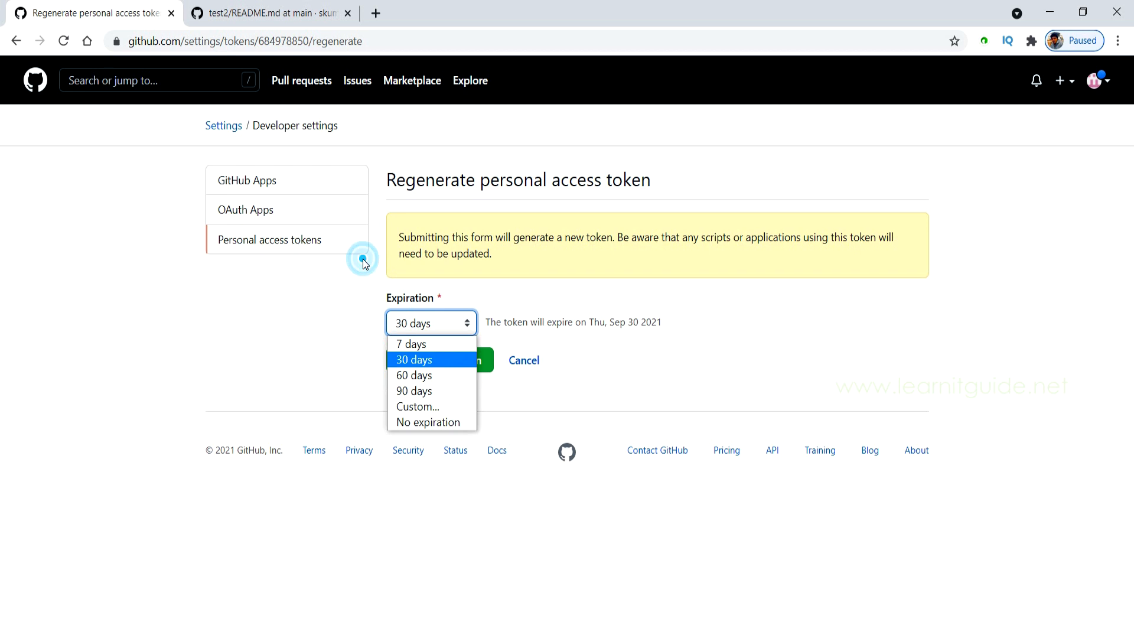
mouse_move(410, 344)
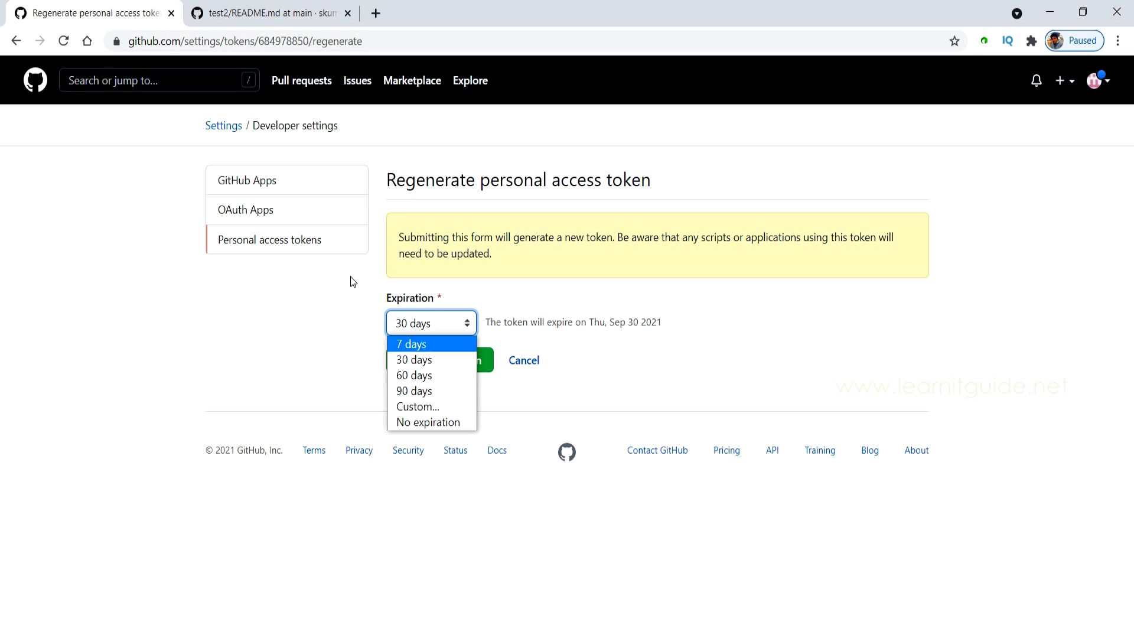
left_click(351, 278)
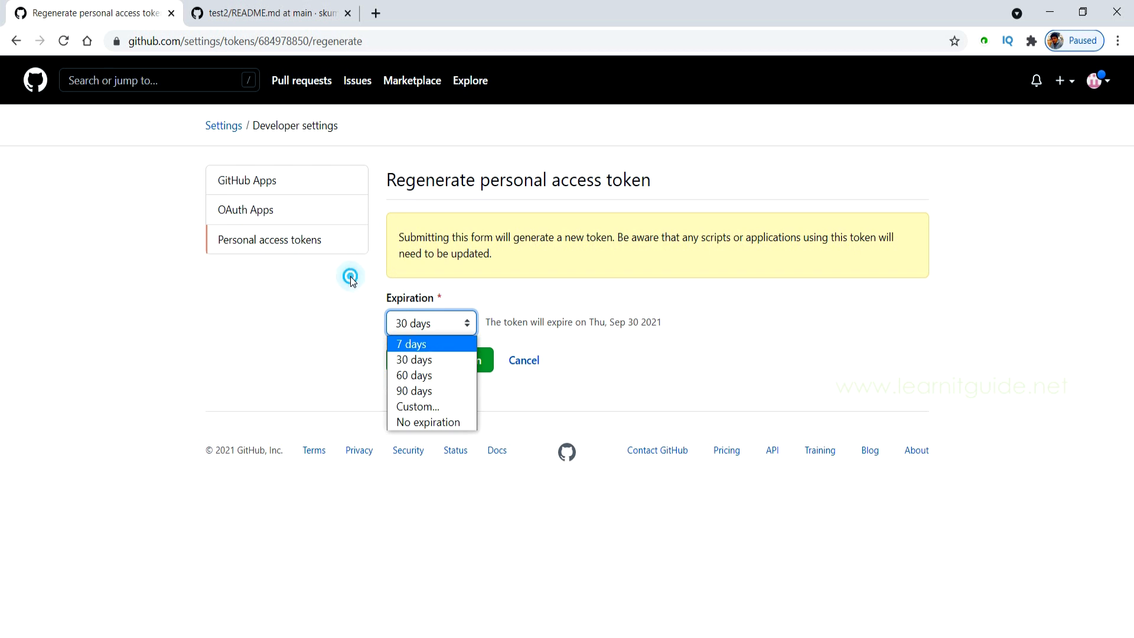
left_click(410, 344)
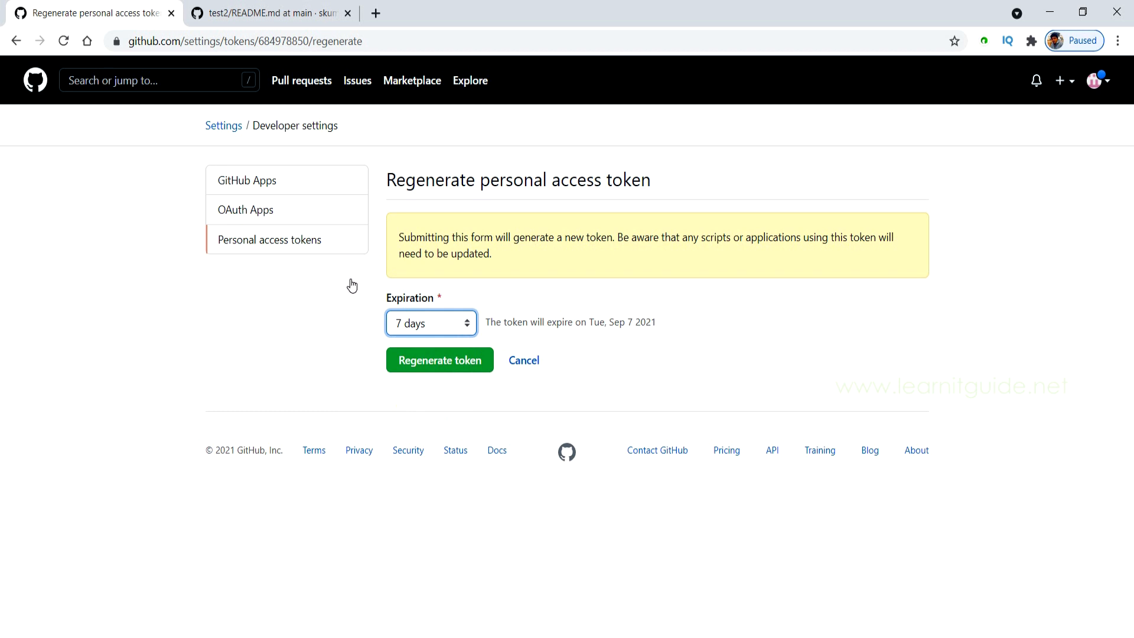
left_click(440, 359)
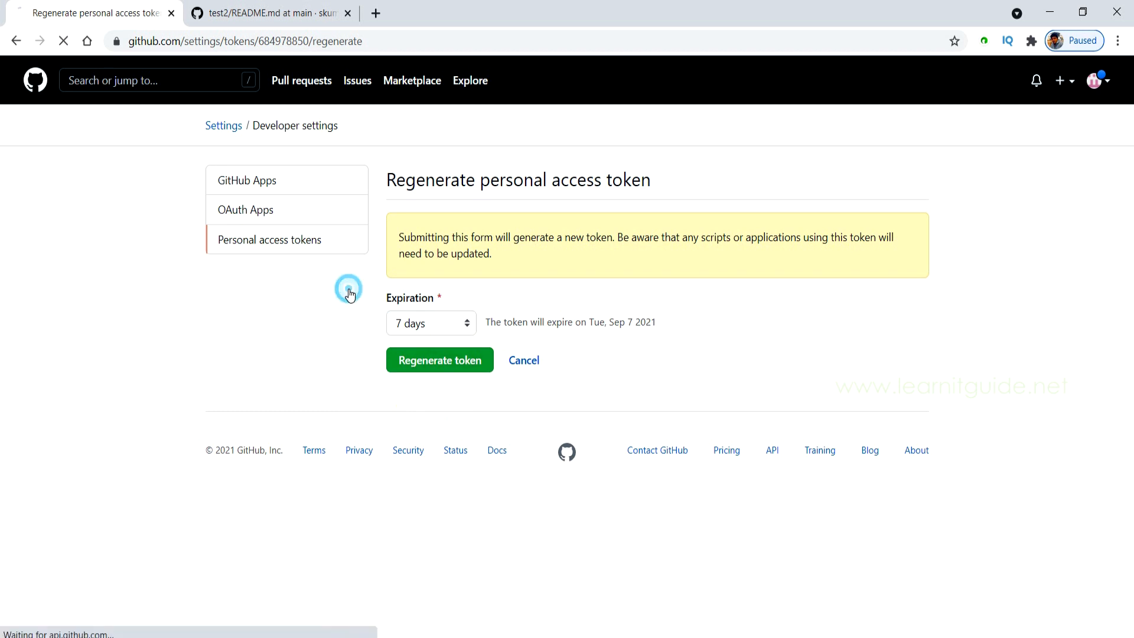